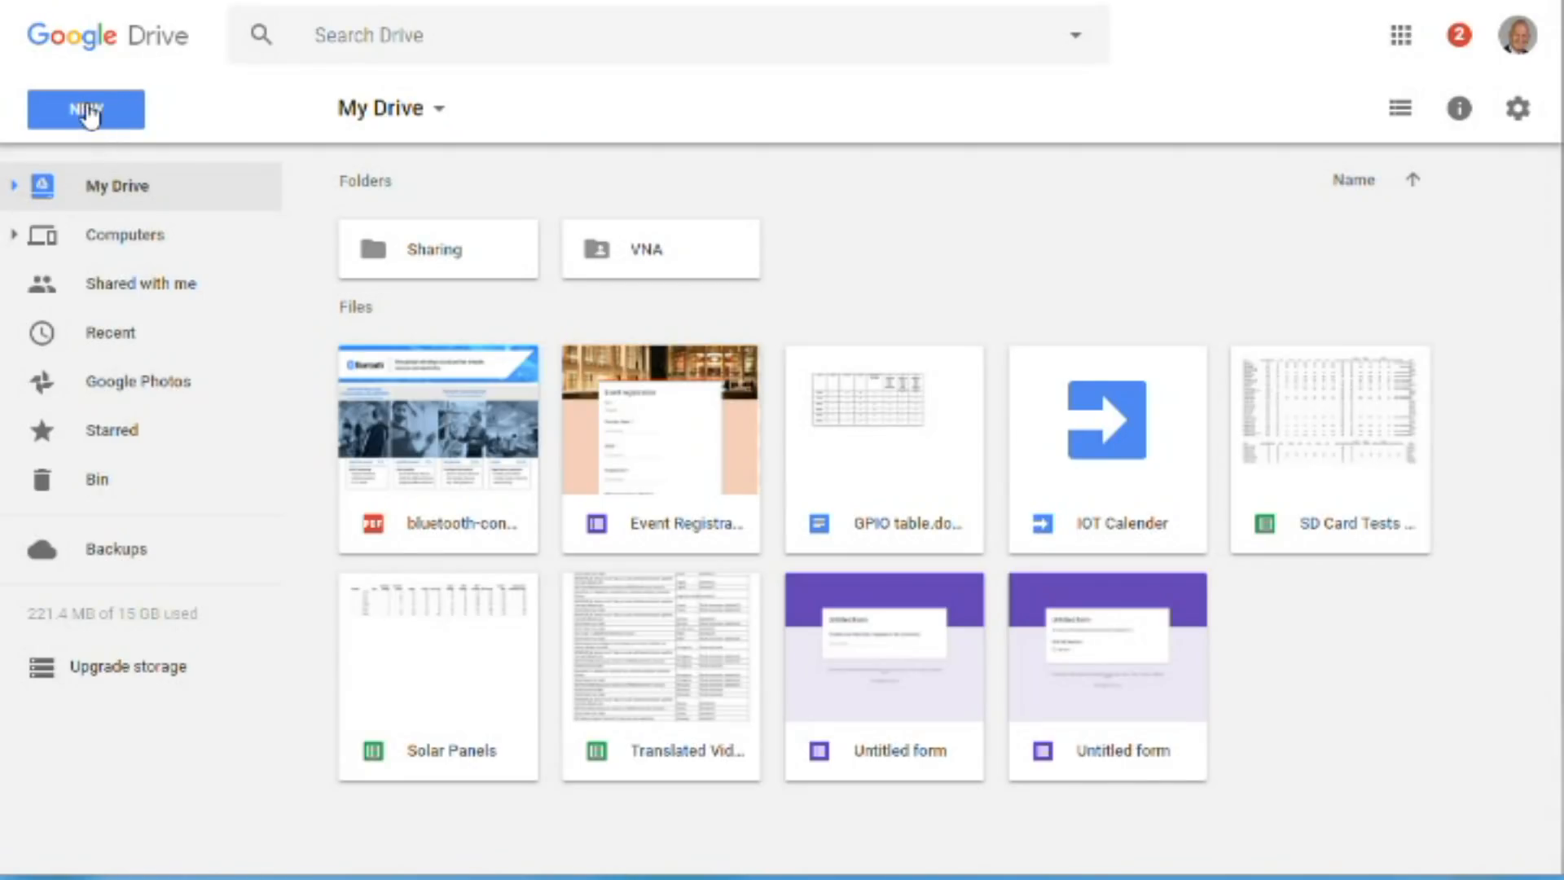
# Step: Search 'apps' in Connect more apps, confirm Apps Script is connected, then reopen the New menu
pyautogui.click(86, 109)
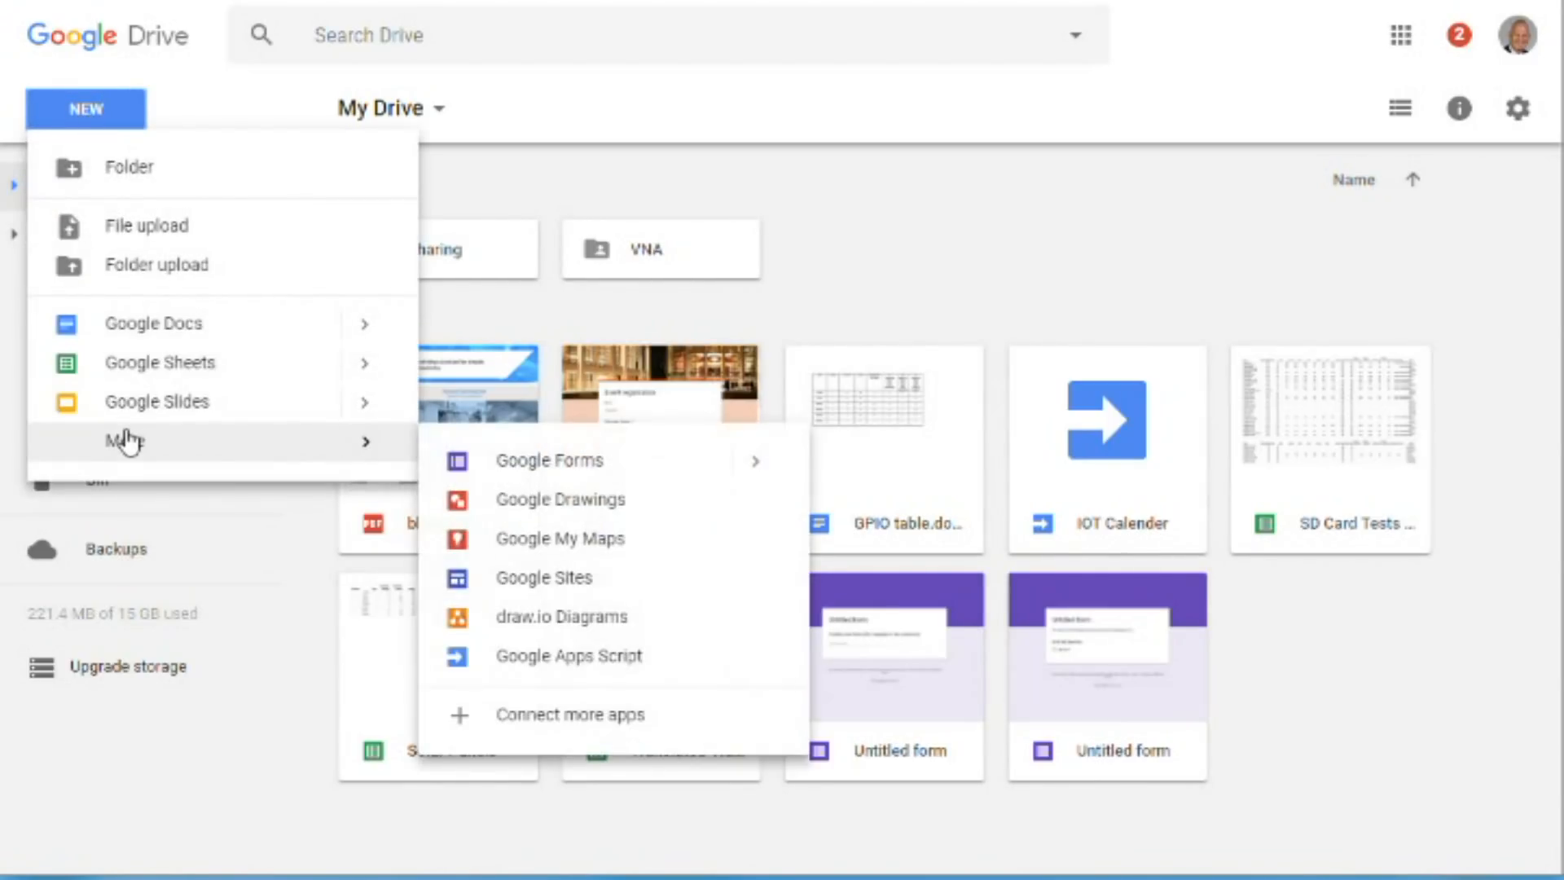
pyautogui.click(571, 714)
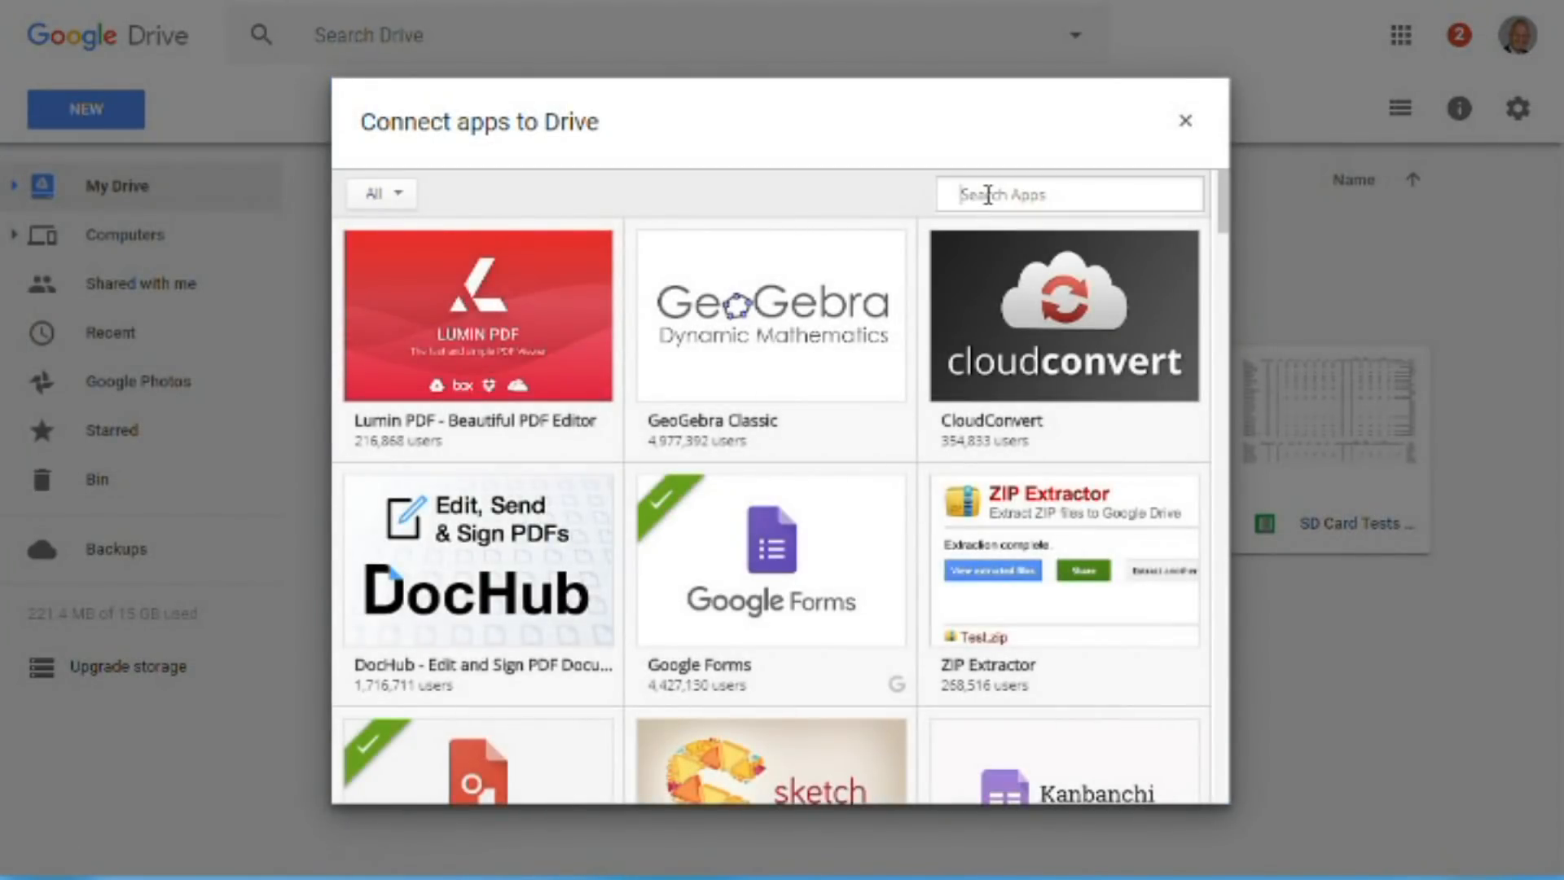
pyautogui.write('apps')
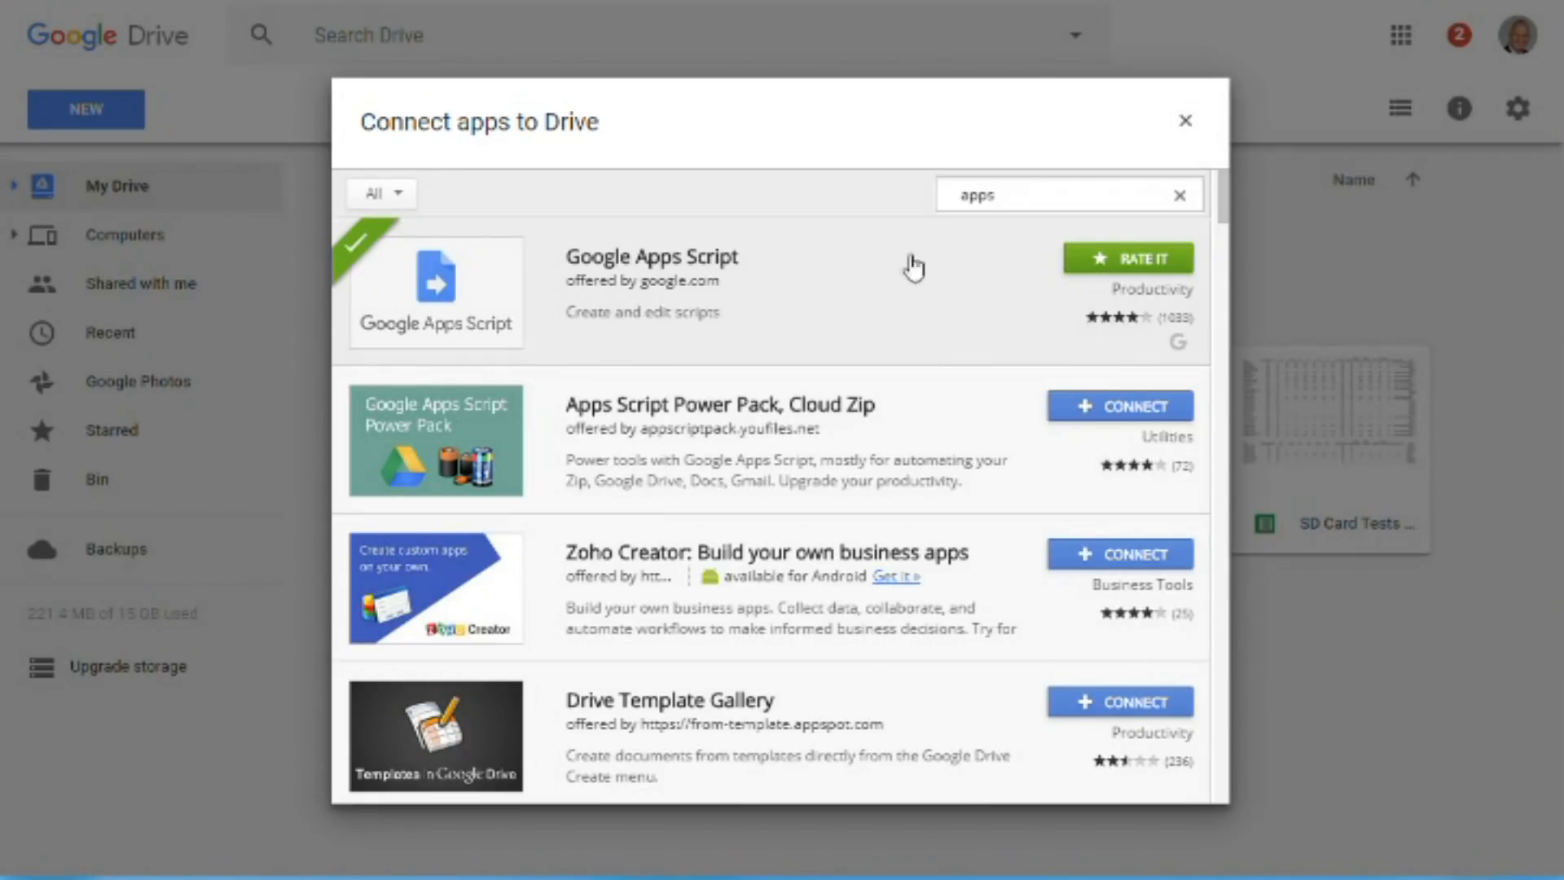
pyautogui.moveTo(733, 359)
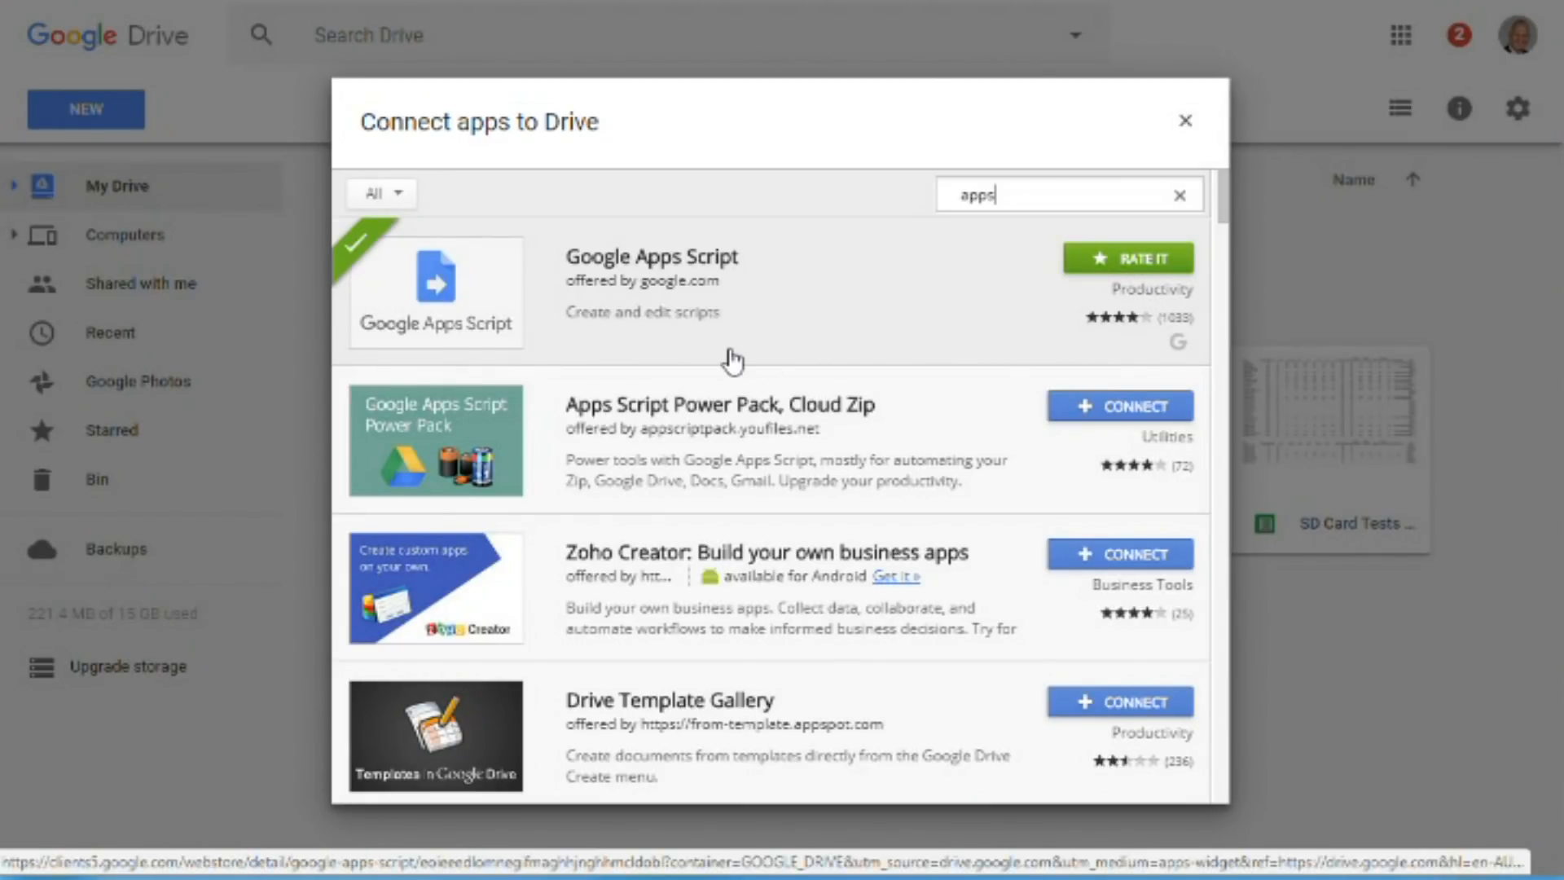
pyautogui.click(1184, 120)
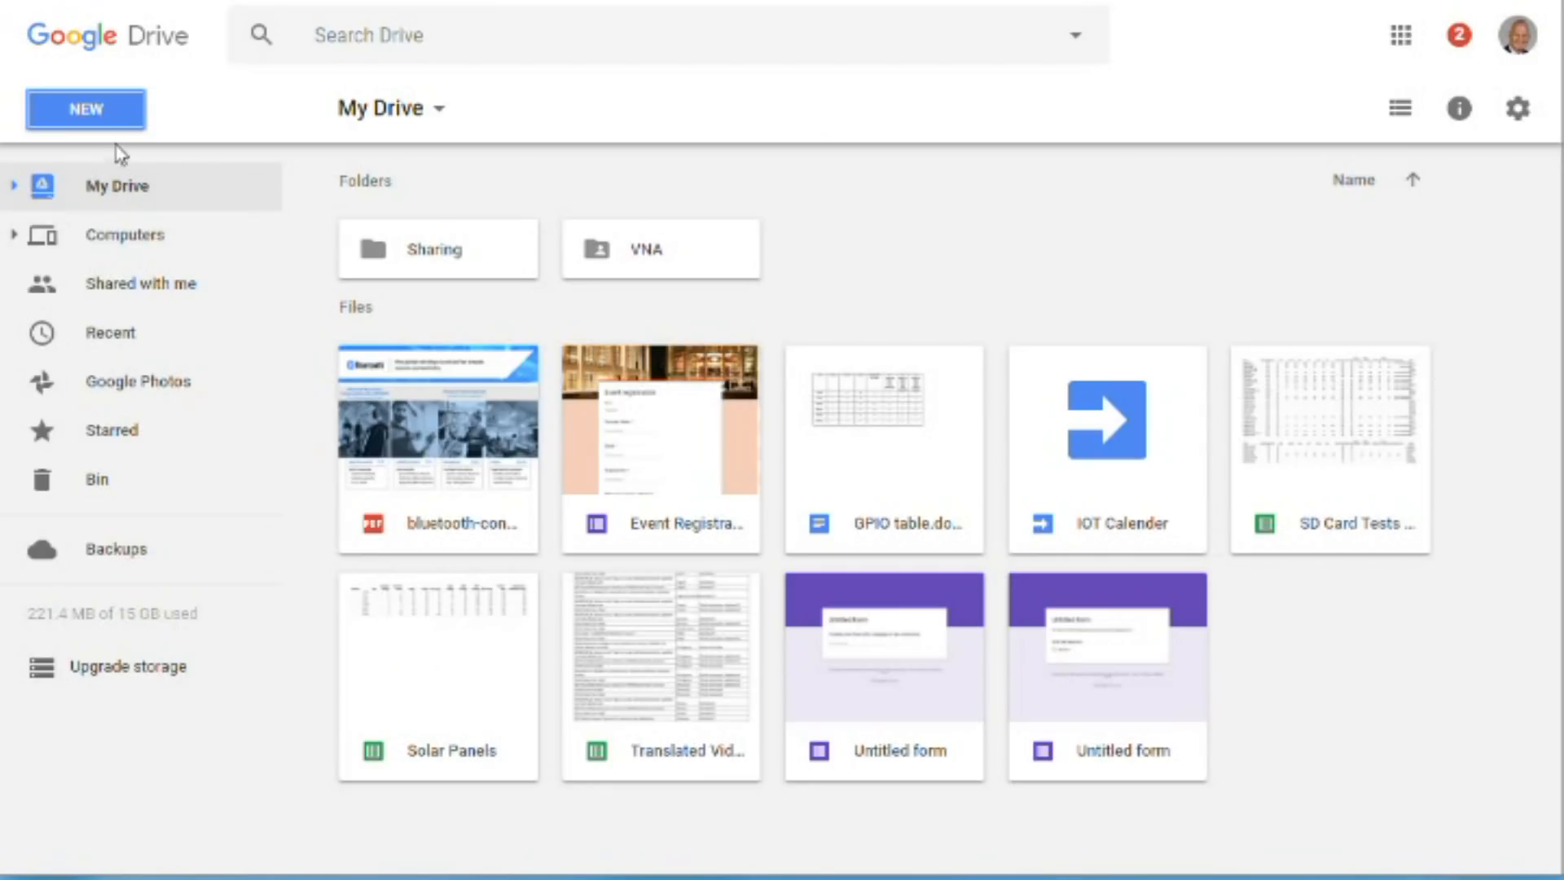
pyautogui.click(86, 109)
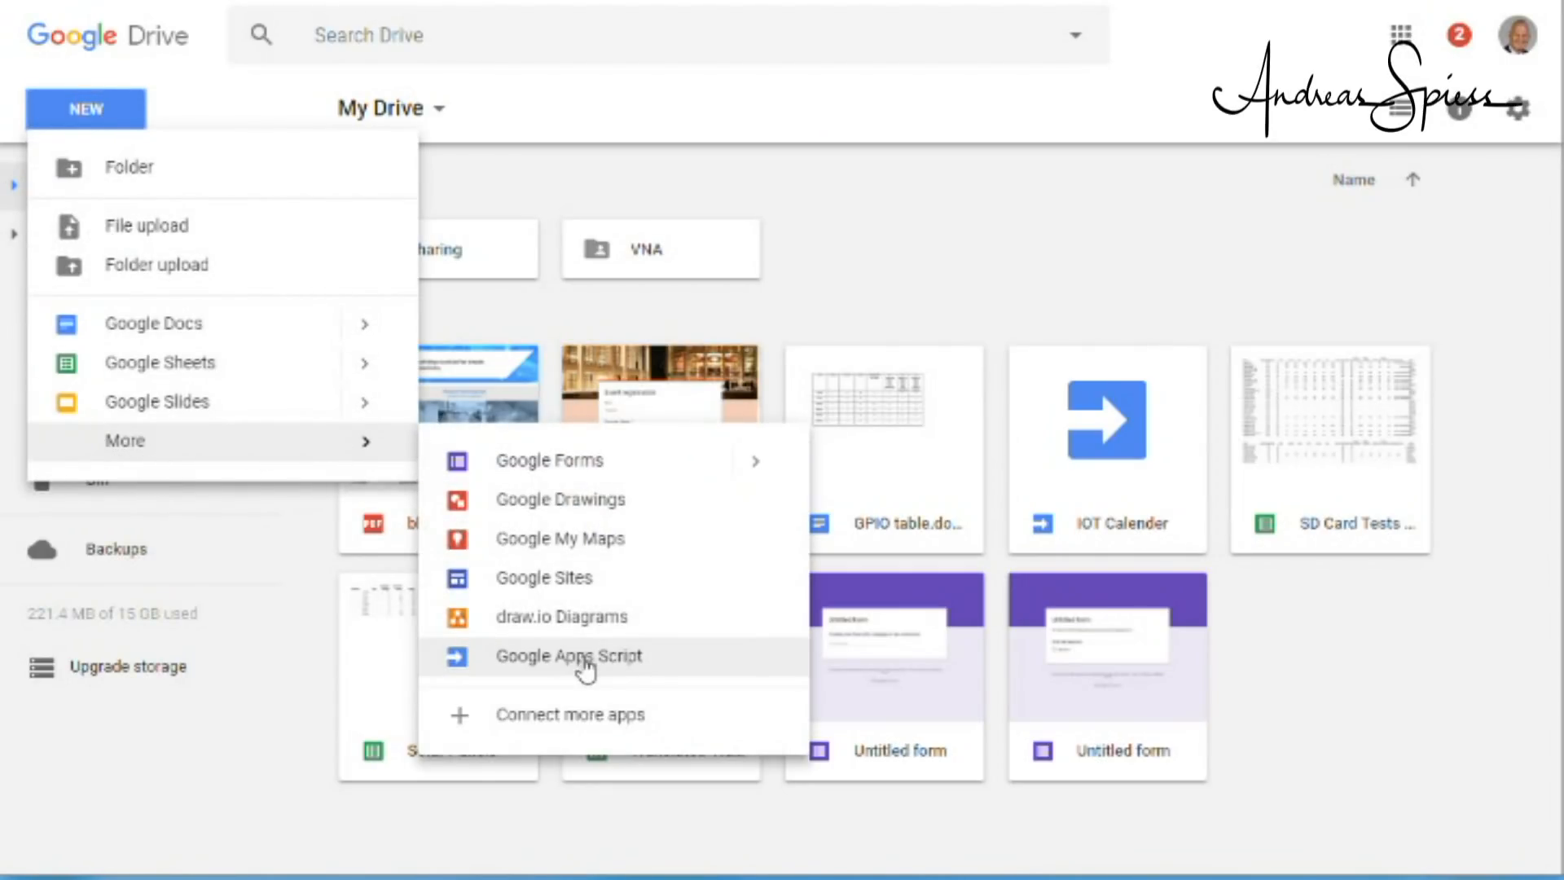
# Step: Create a new Apps Script project and rename it to Test
pyautogui.click(567, 657)
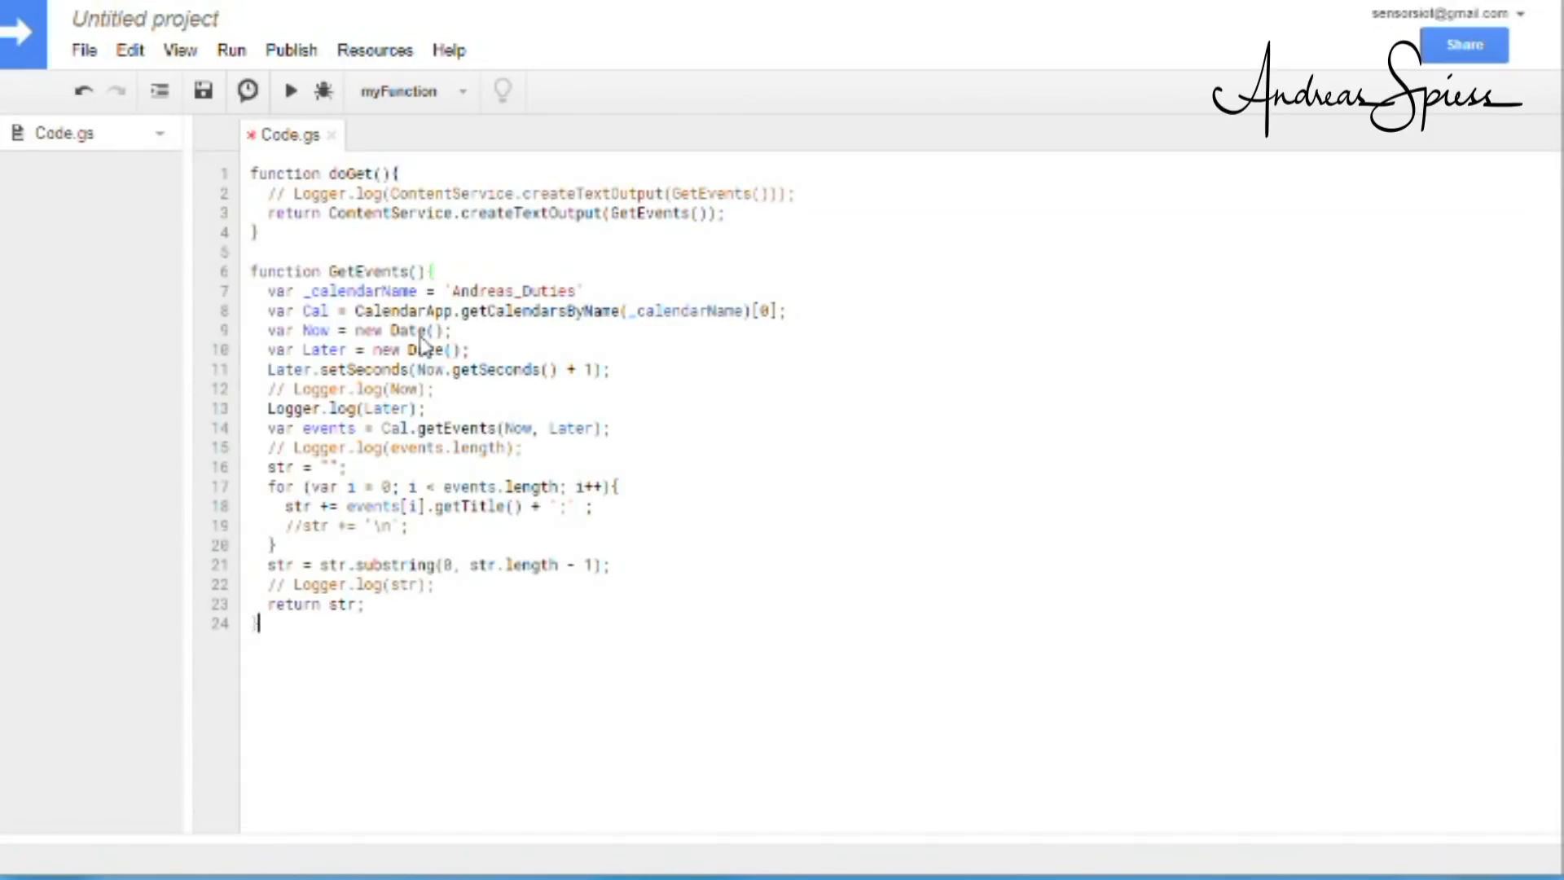
pyautogui.click(579, 290)
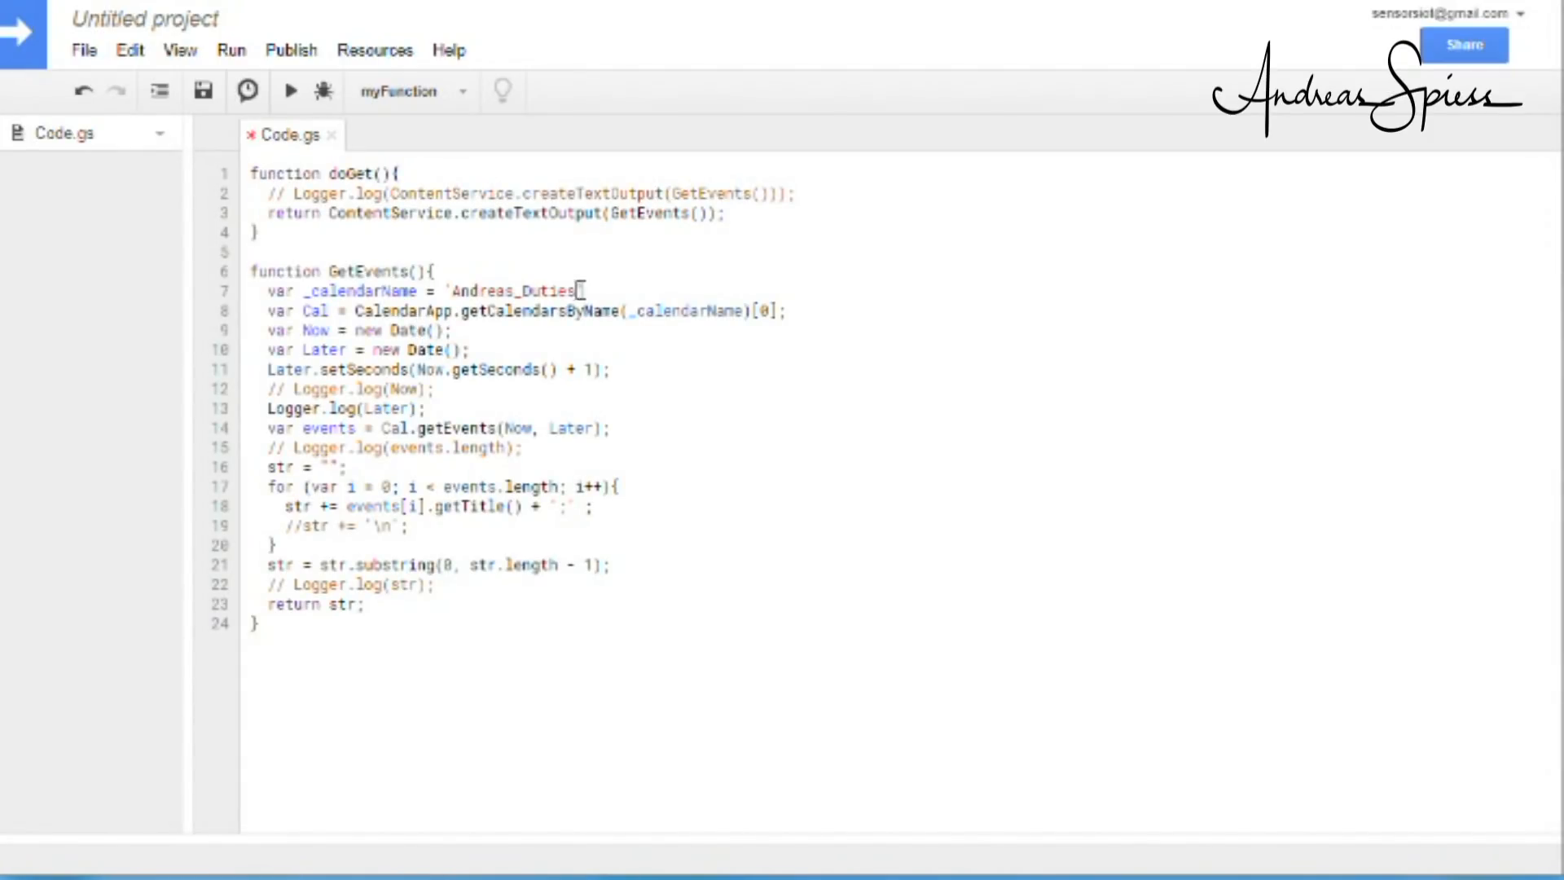
pyautogui.click(145, 18)
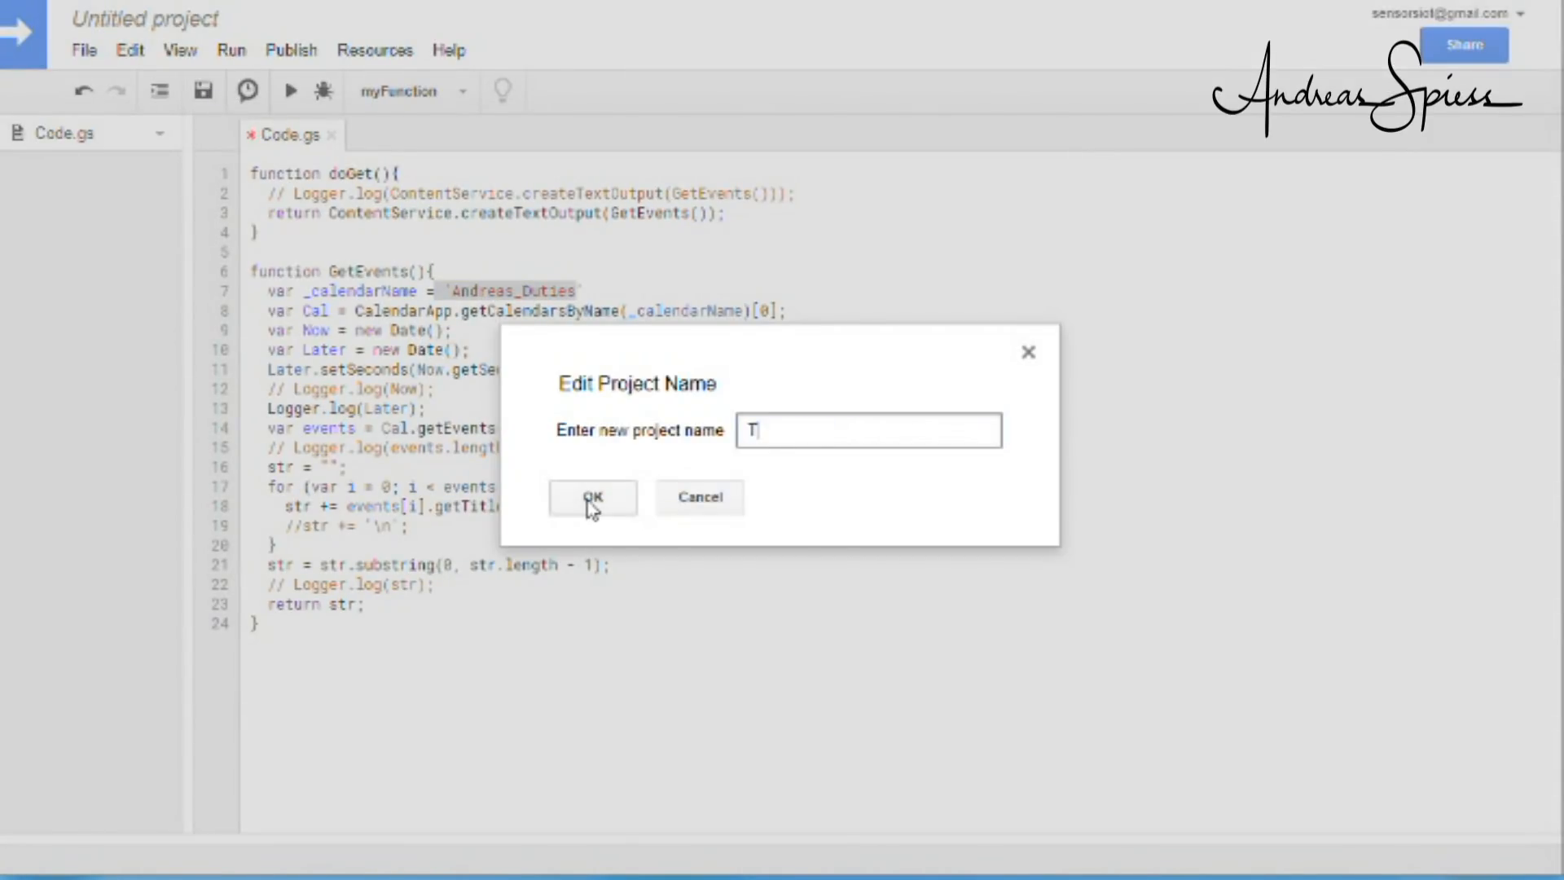
pyautogui.click(593, 496)
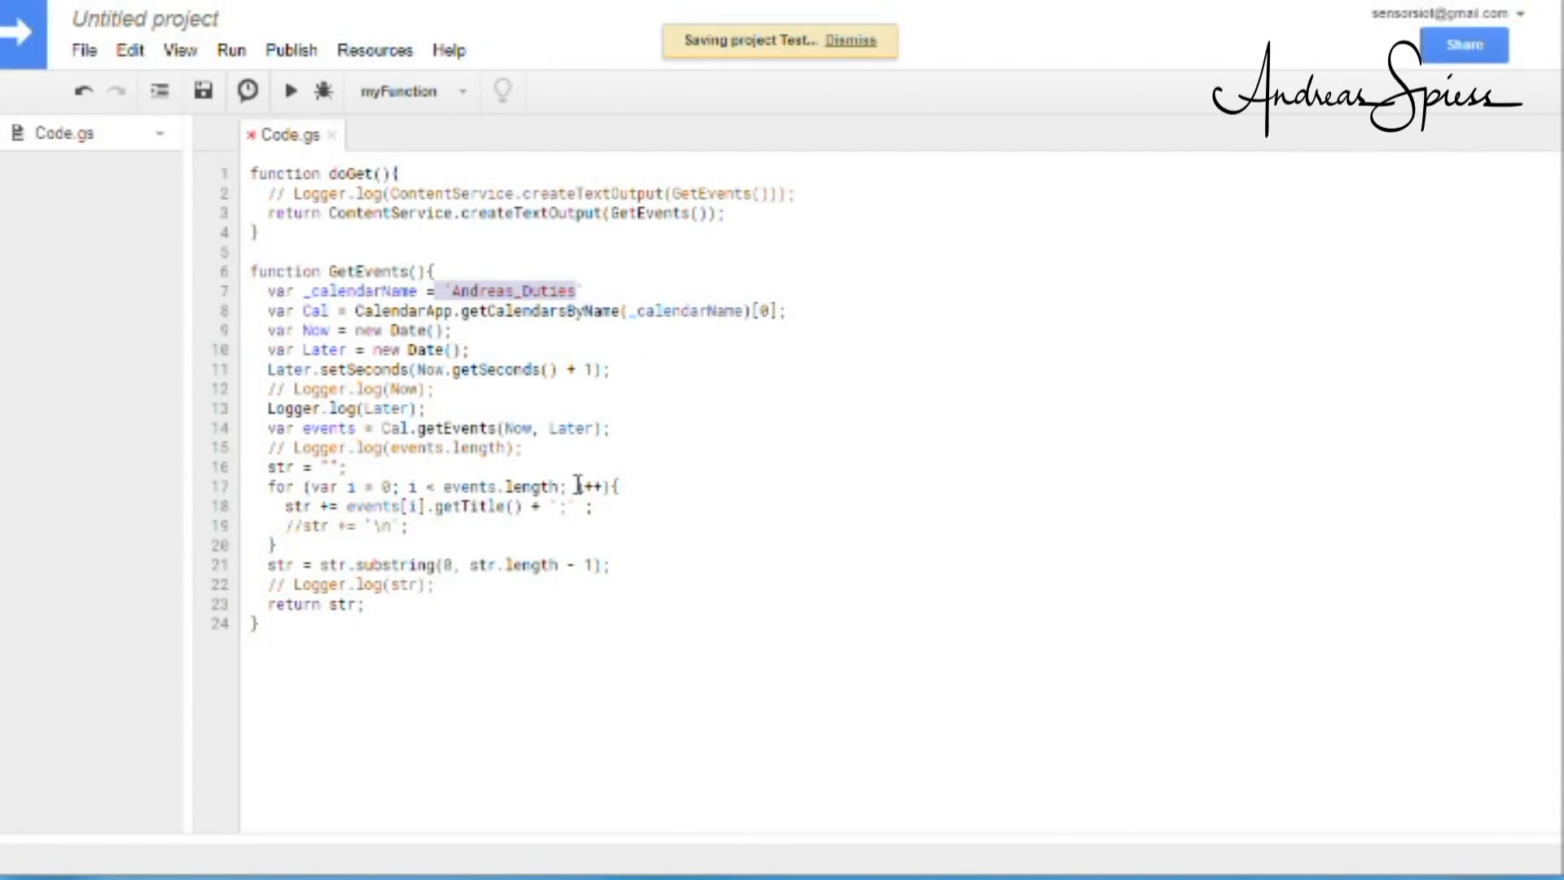
# Step: Run the script's function and allow Test to manage your calendars with the chosen account
pyautogui.click(231, 50)
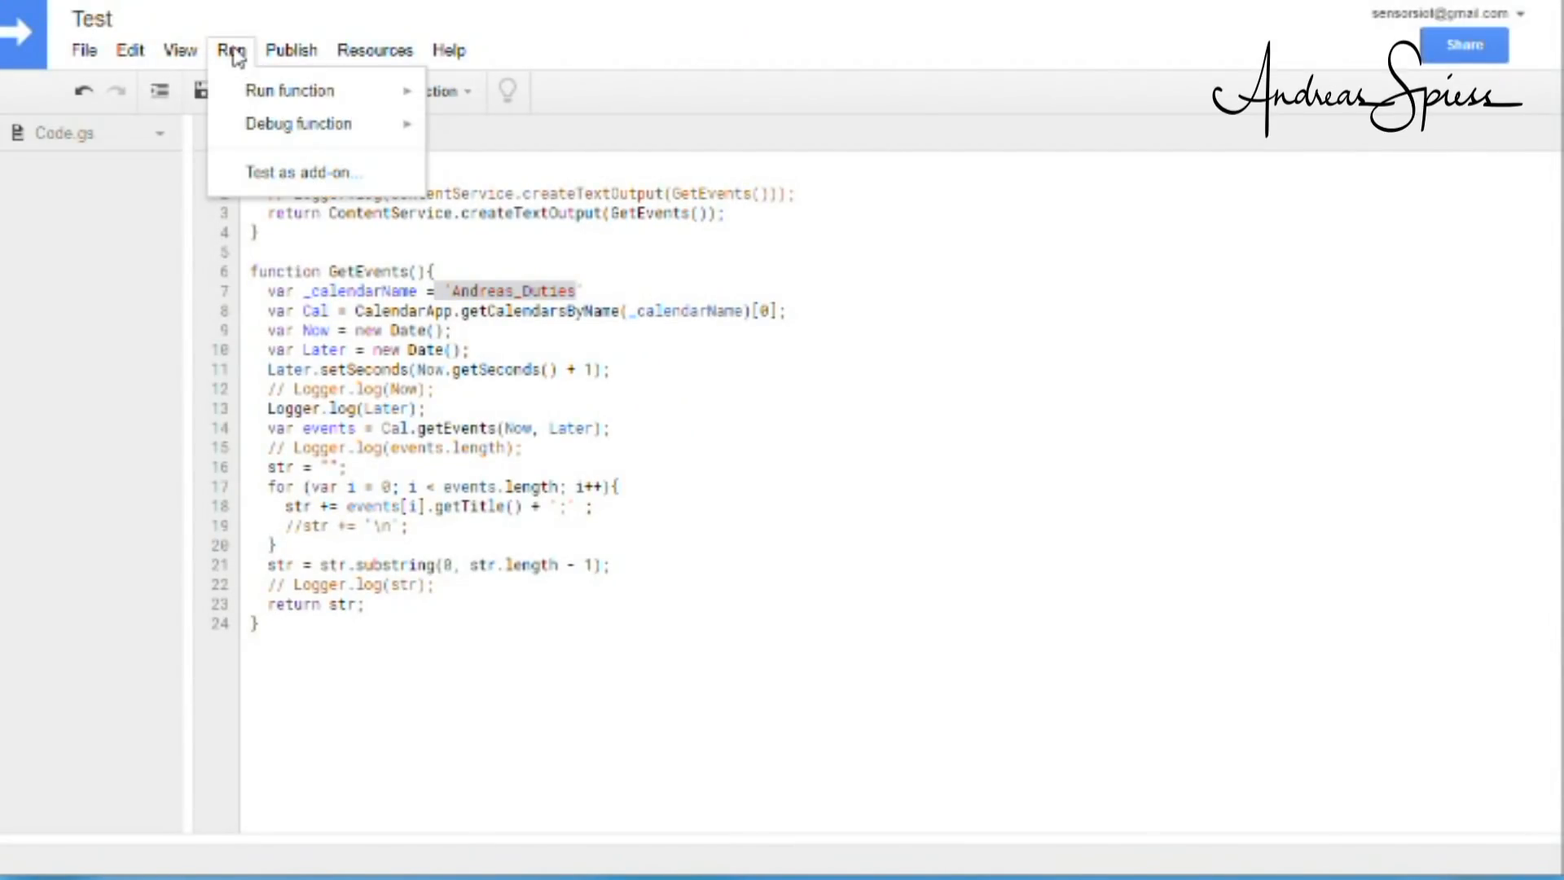
pyautogui.click(288, 89)
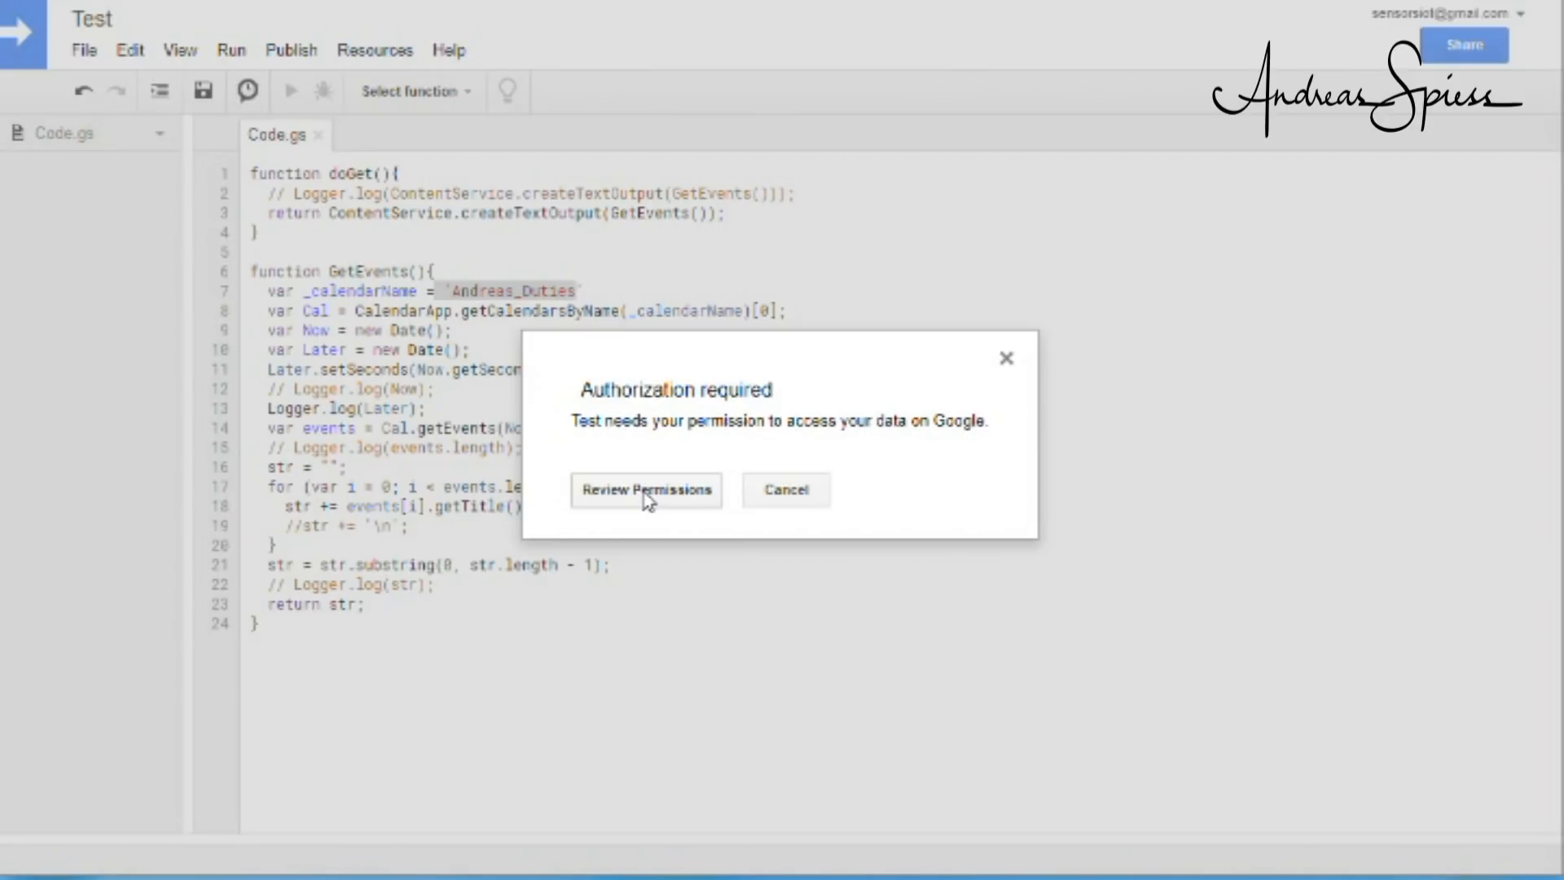
pyautogui.click(645, 491)
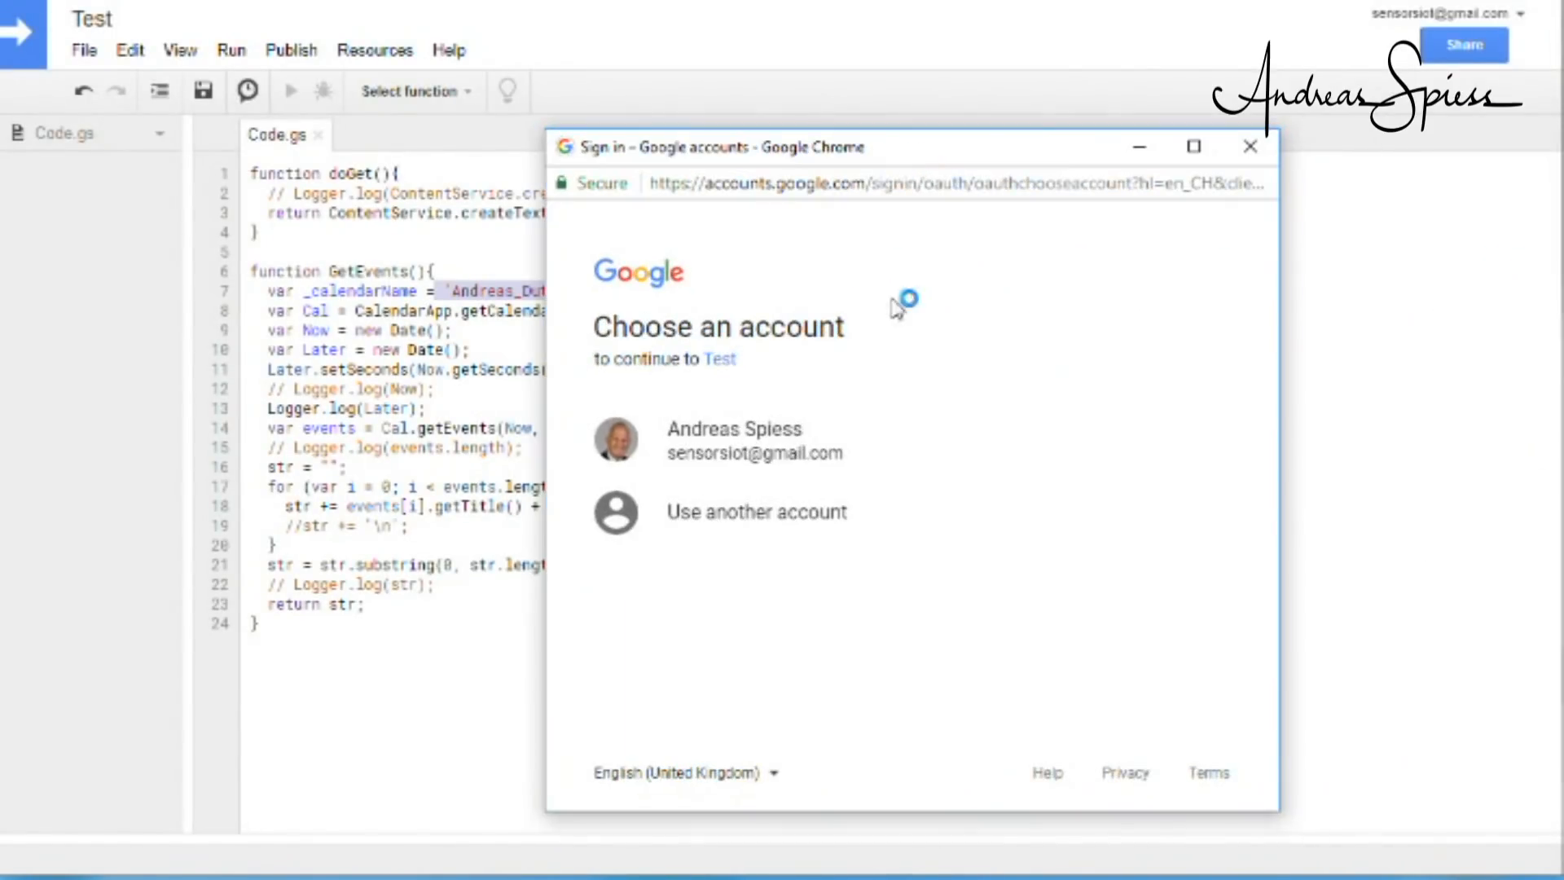
pyautogui.click(735, 440)
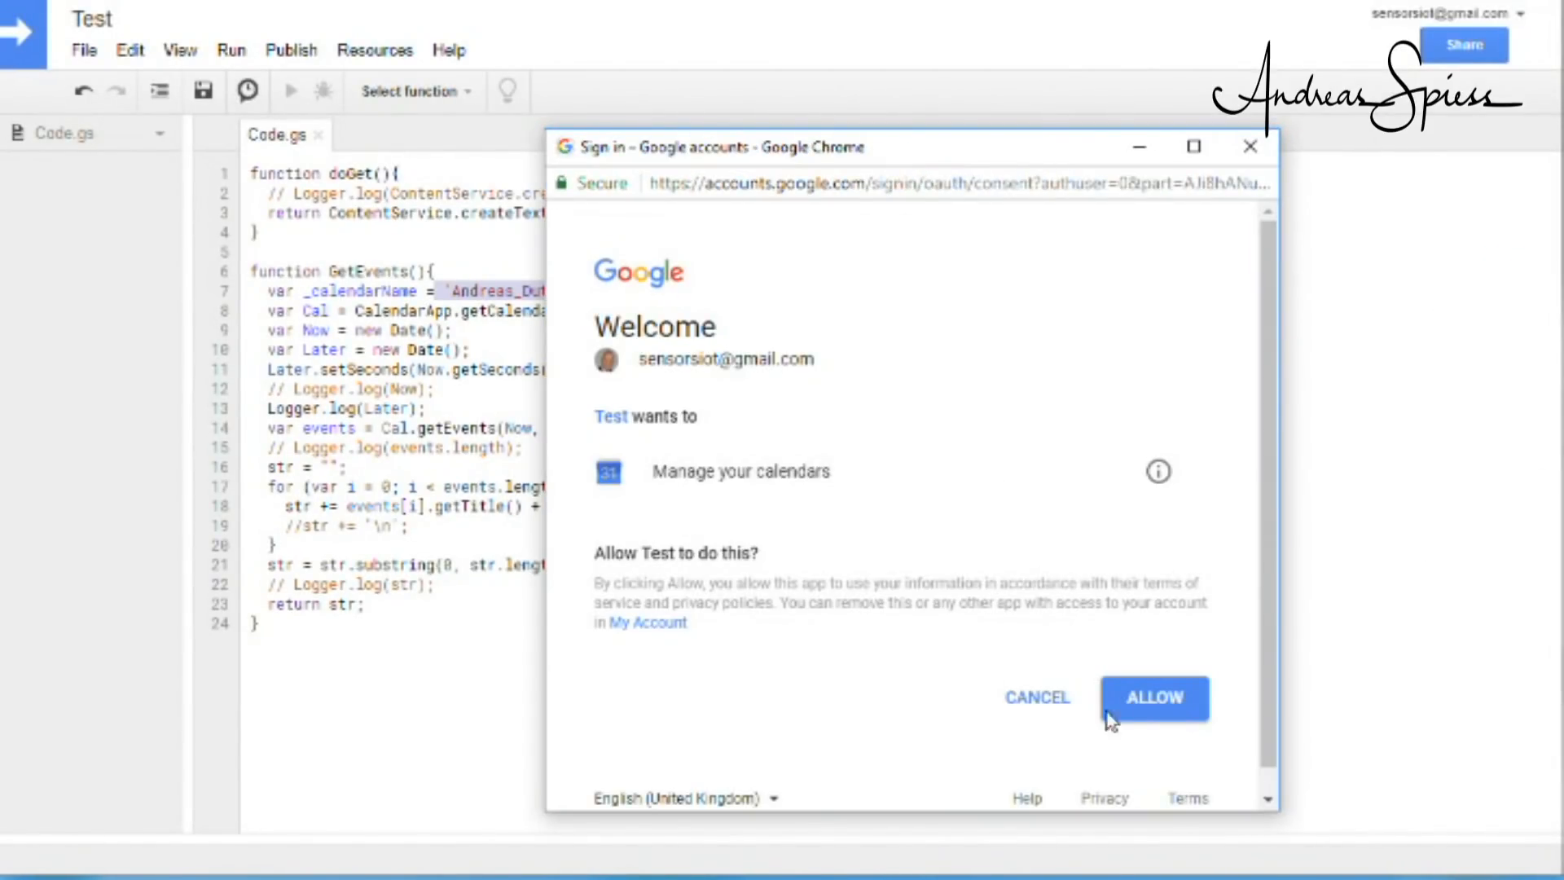
pyautogui.click(1154, 697)
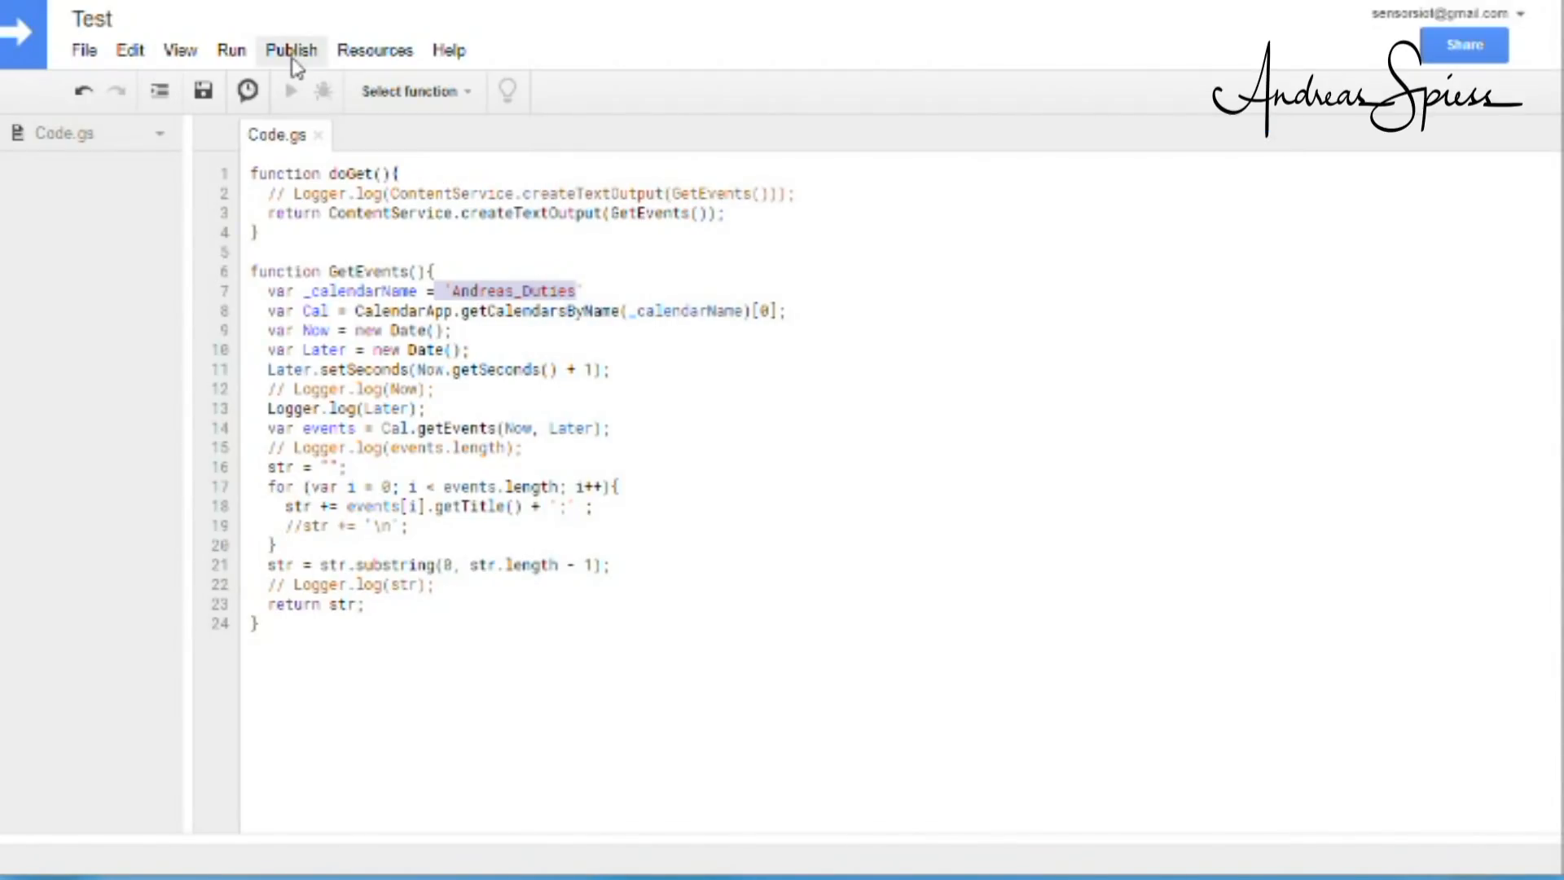
# Step: Deploy Test as a web app accessible to 'Anyone, even anonymous'
pyautogui.click(290, 50)
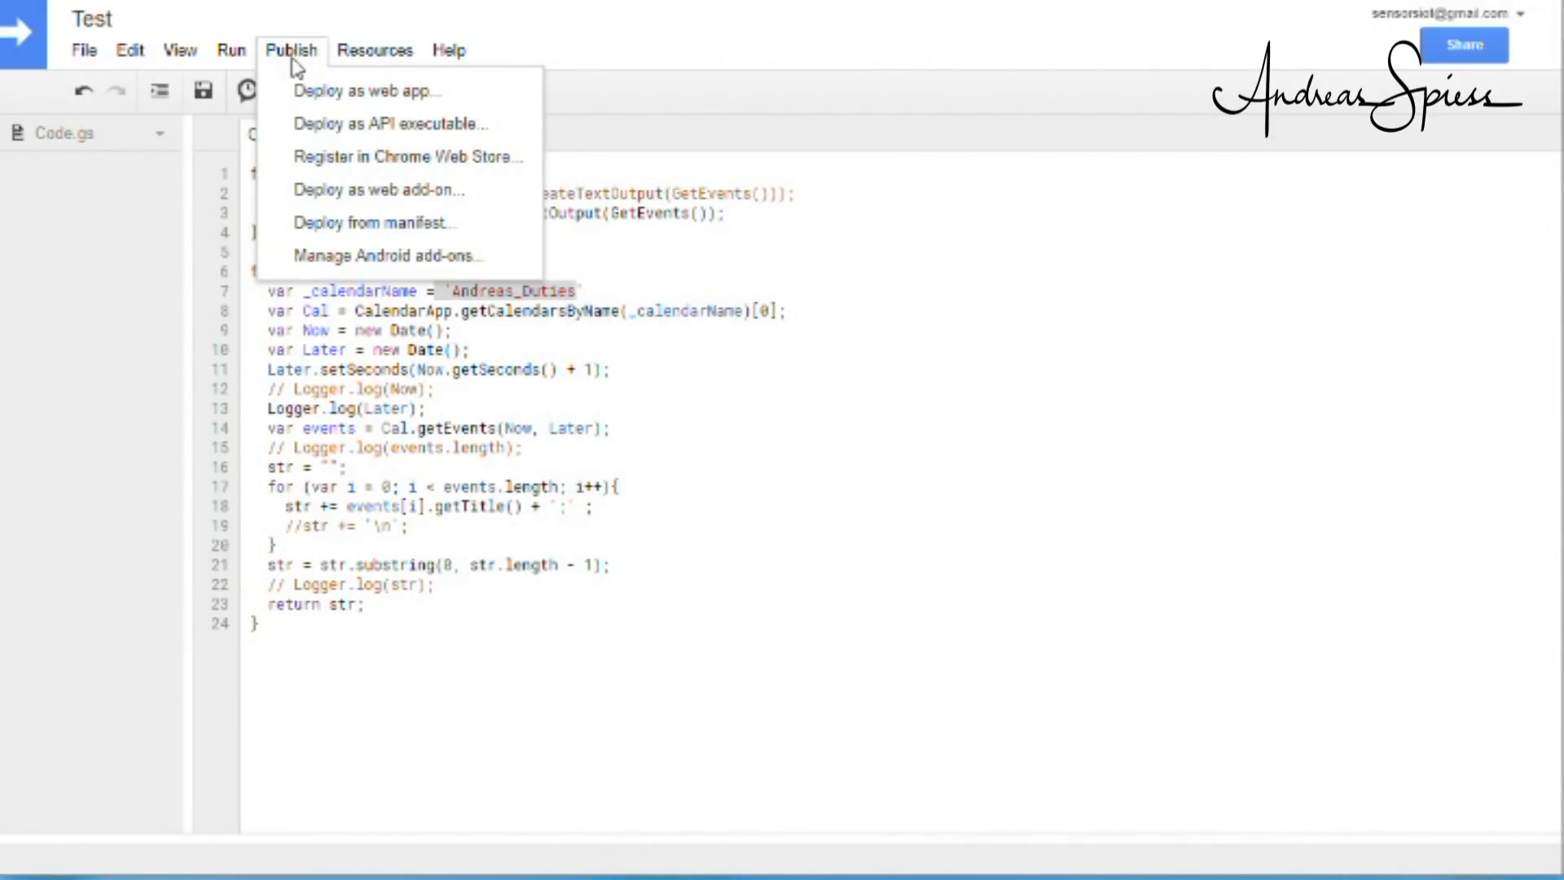
pyautogui.click(365, 89)
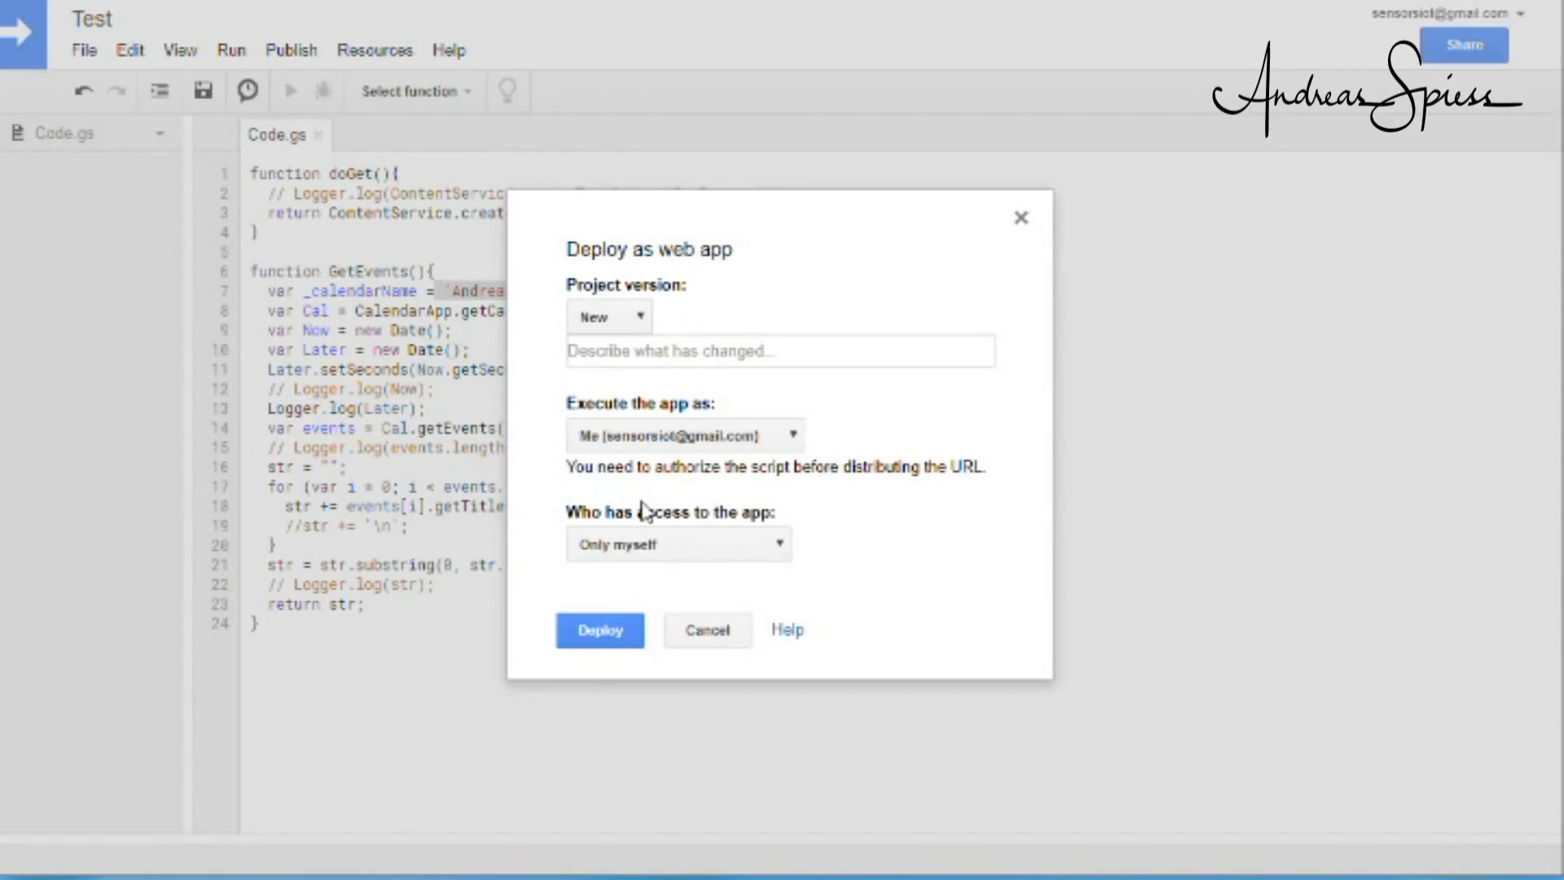
pyautogui.moveTo(611, 497)
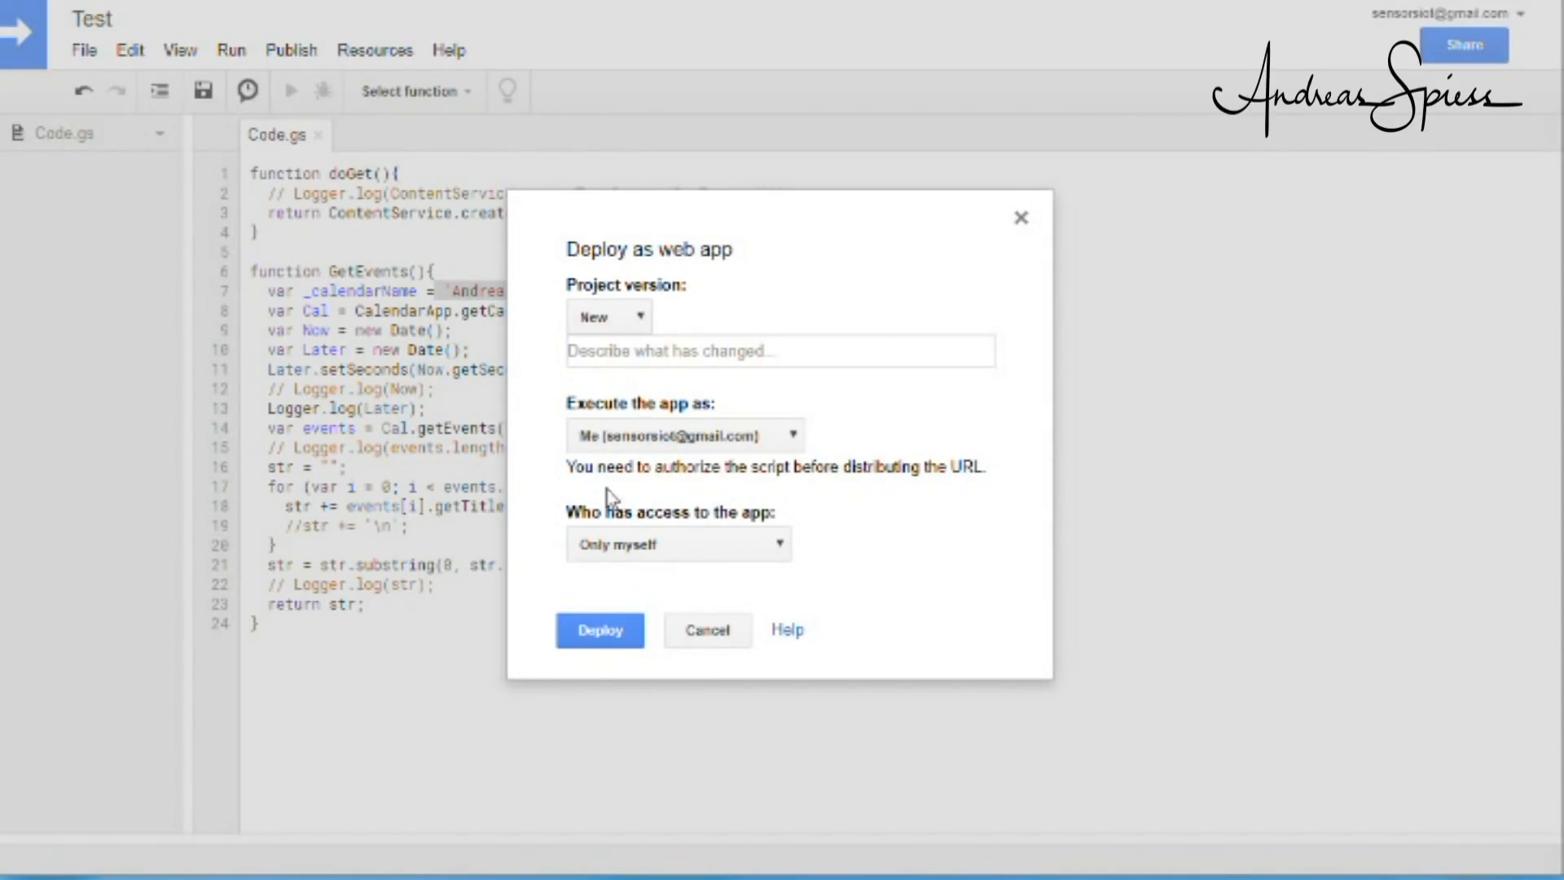
pyautogui.click(678, 542)
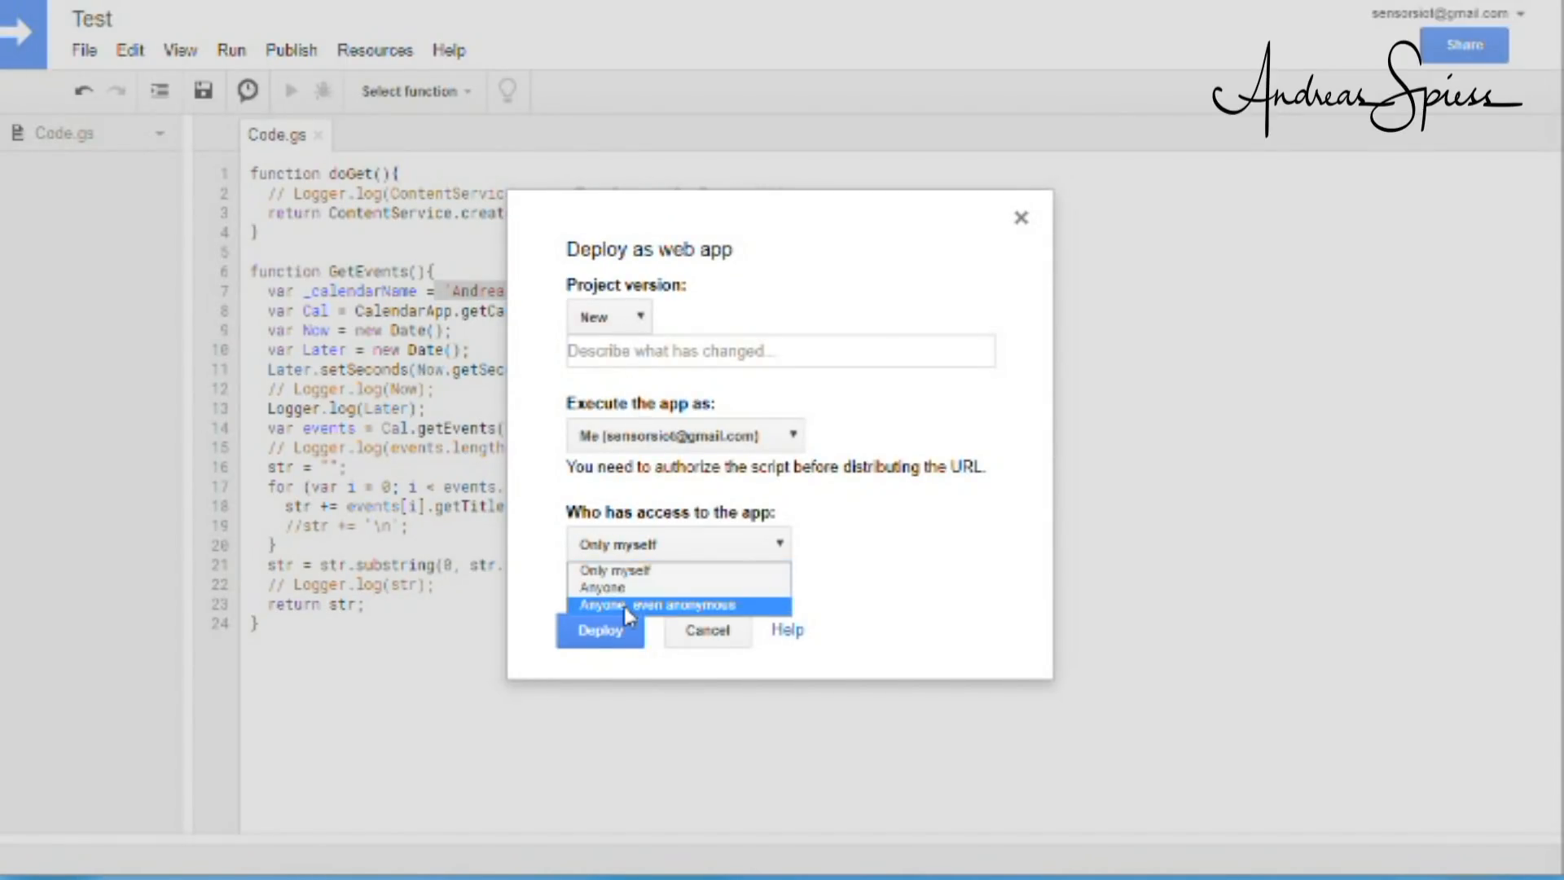
pyautogui.click(676, 606)
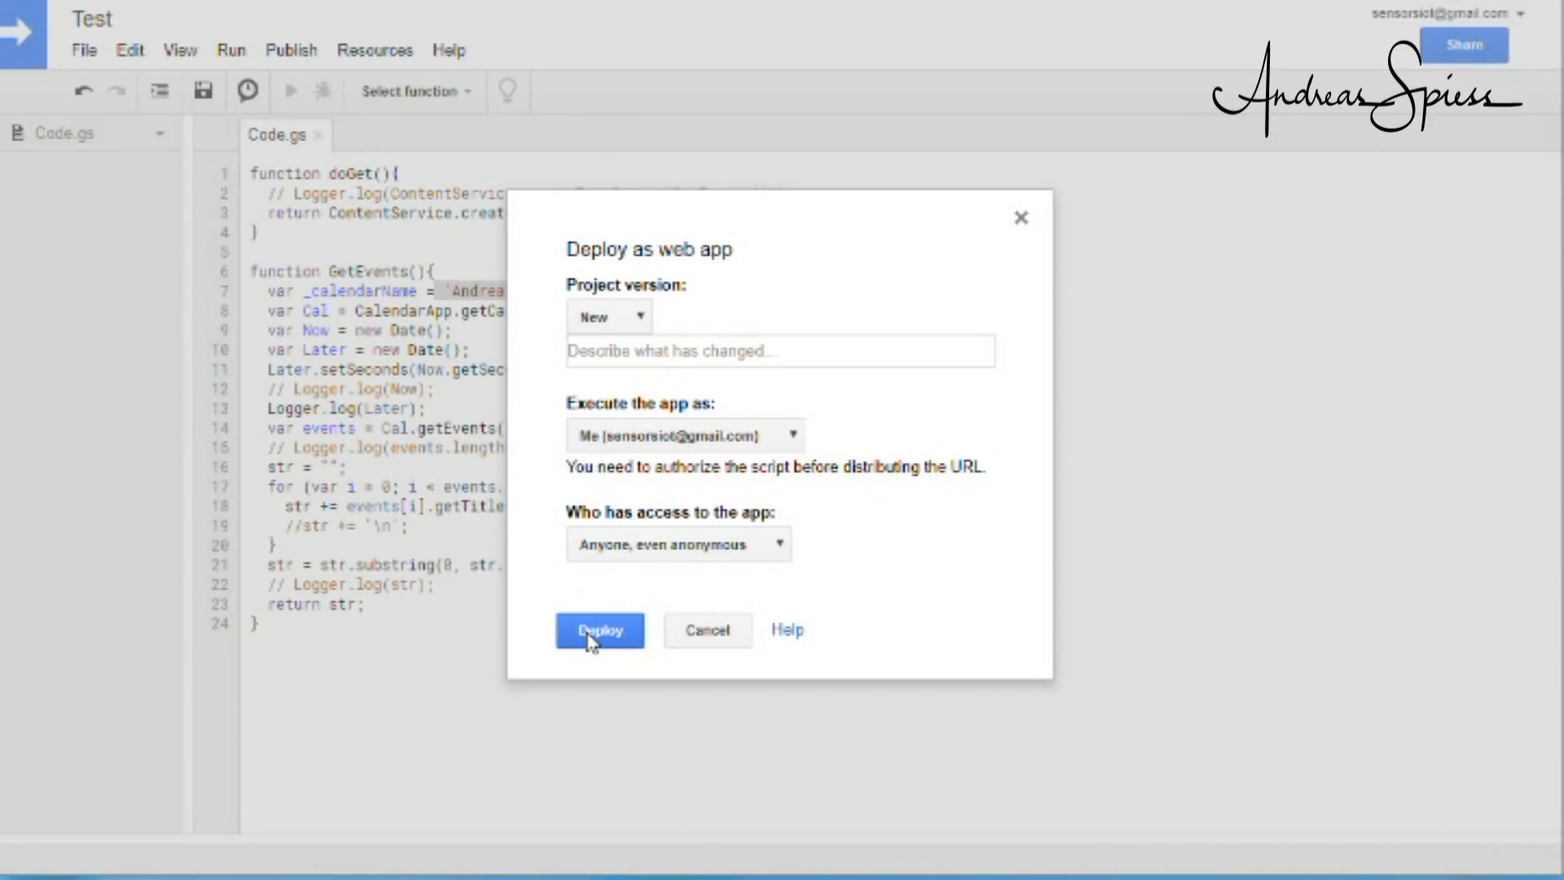
pyautogui.click(598, 629)
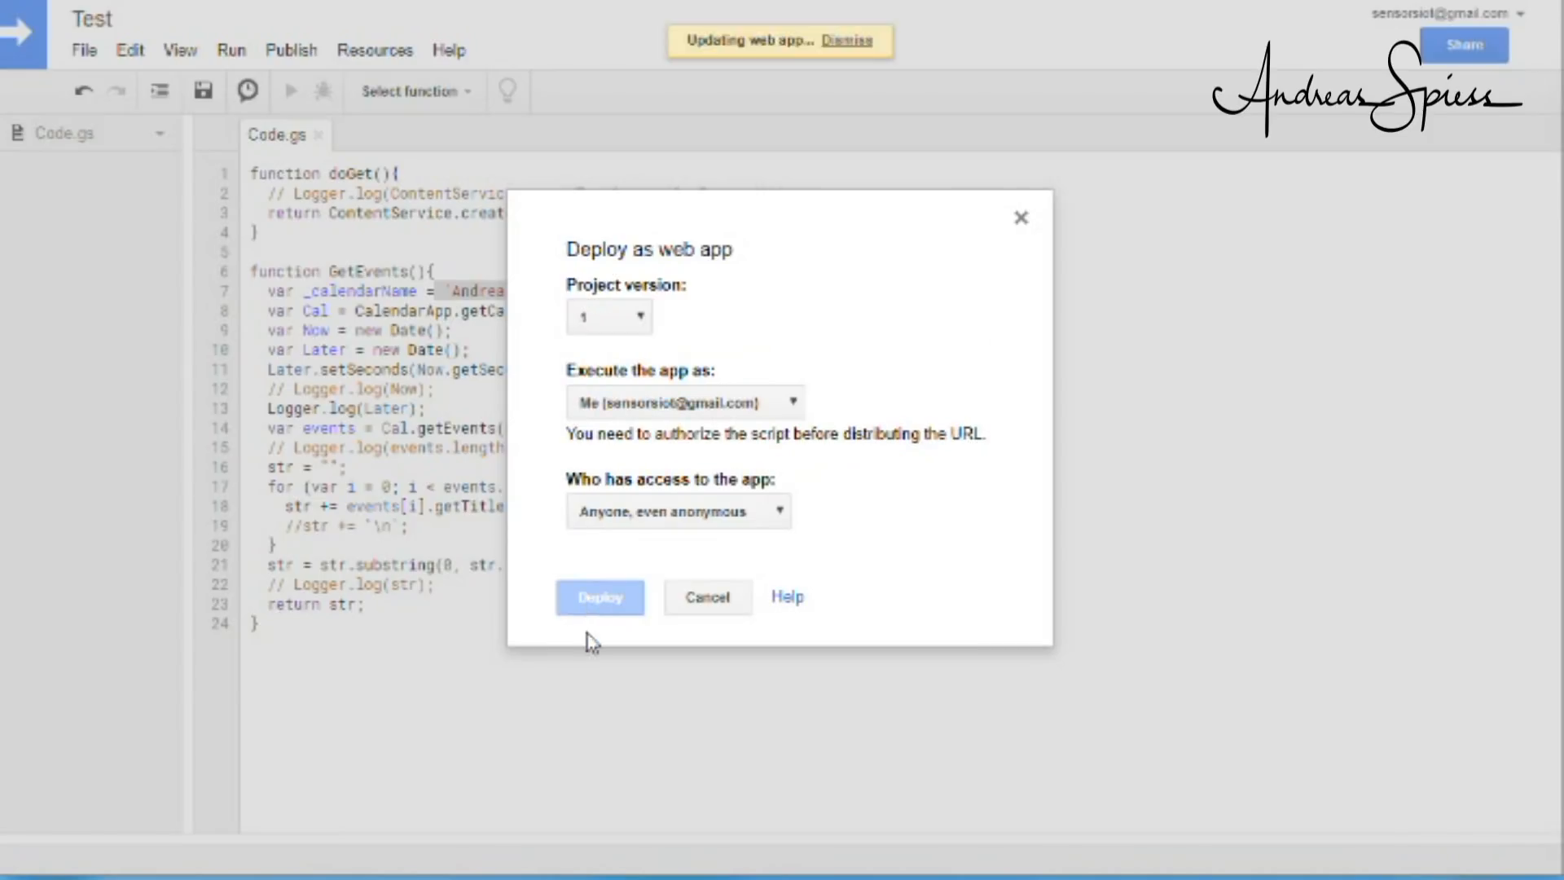
pyautogui.click(600, 597)
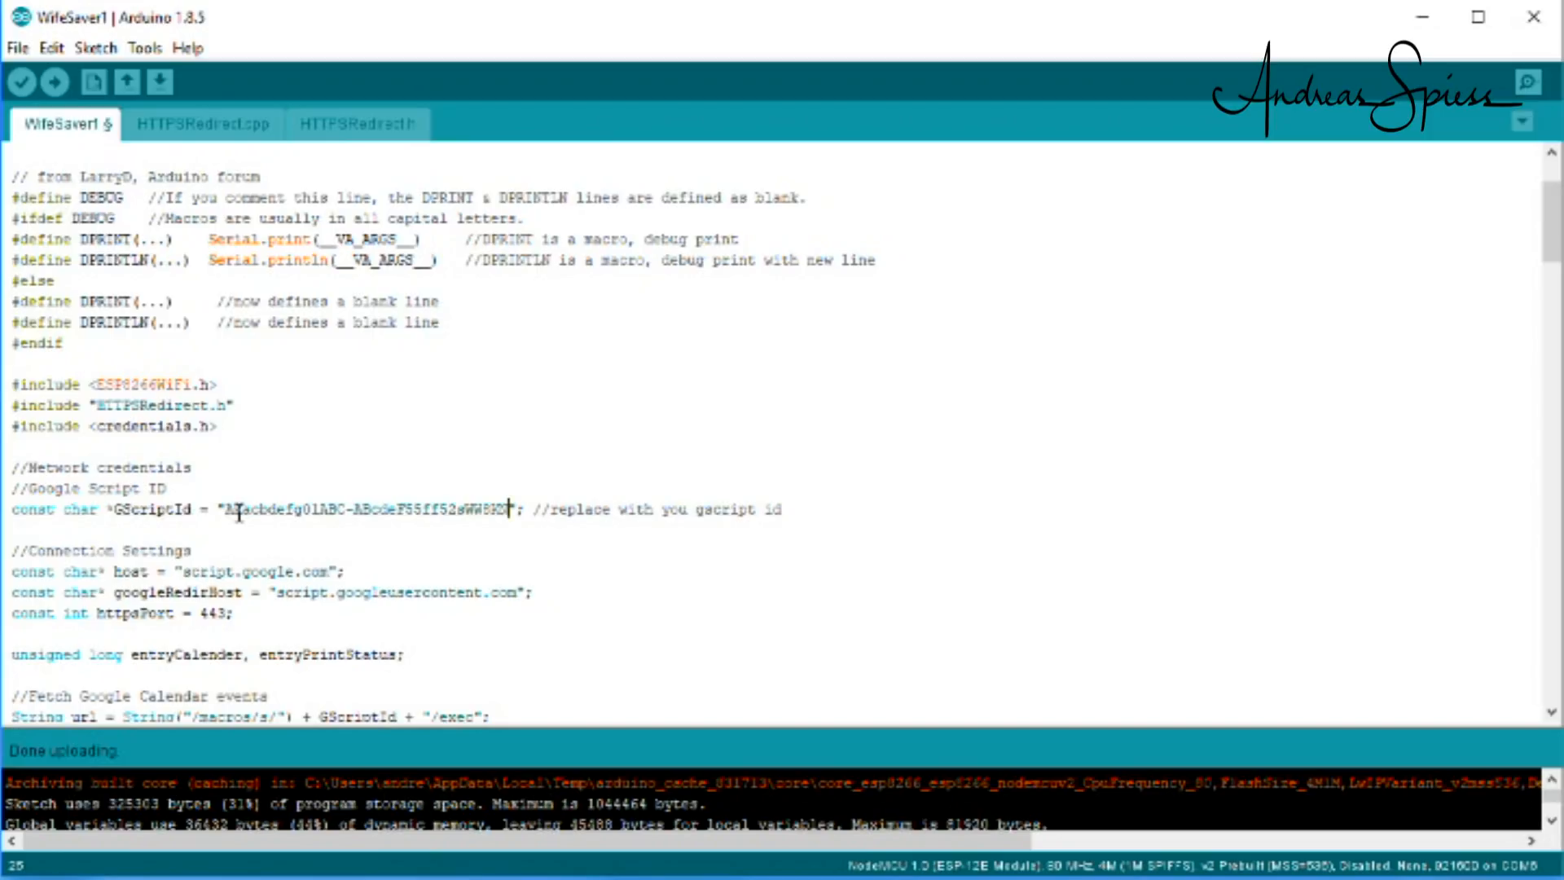
pyautogui.scroll(-3)
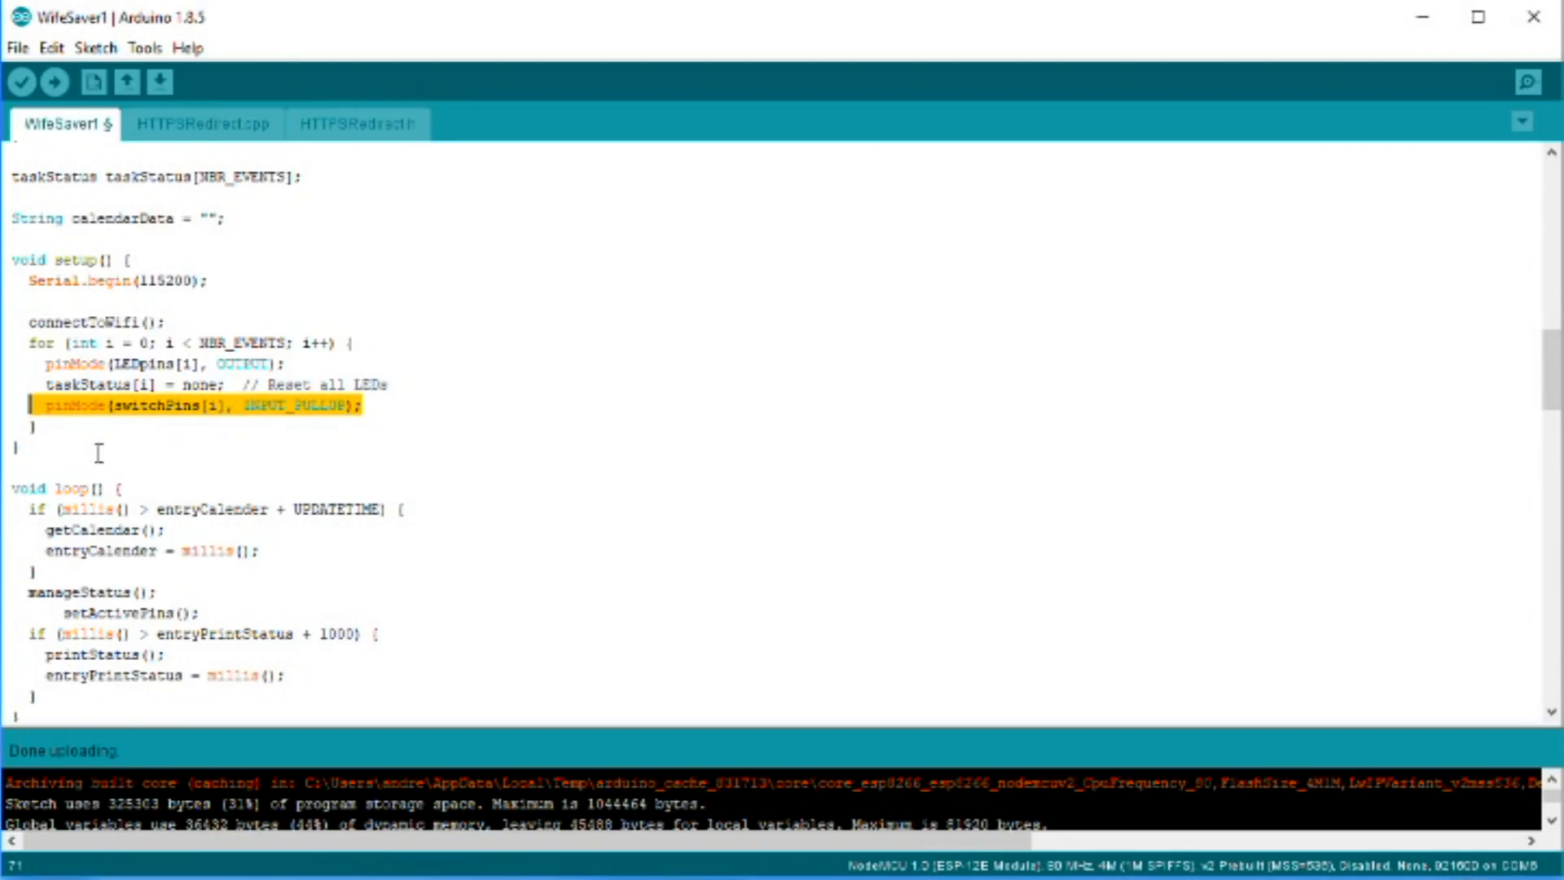
pyautogui.moveTo(1137, 825)
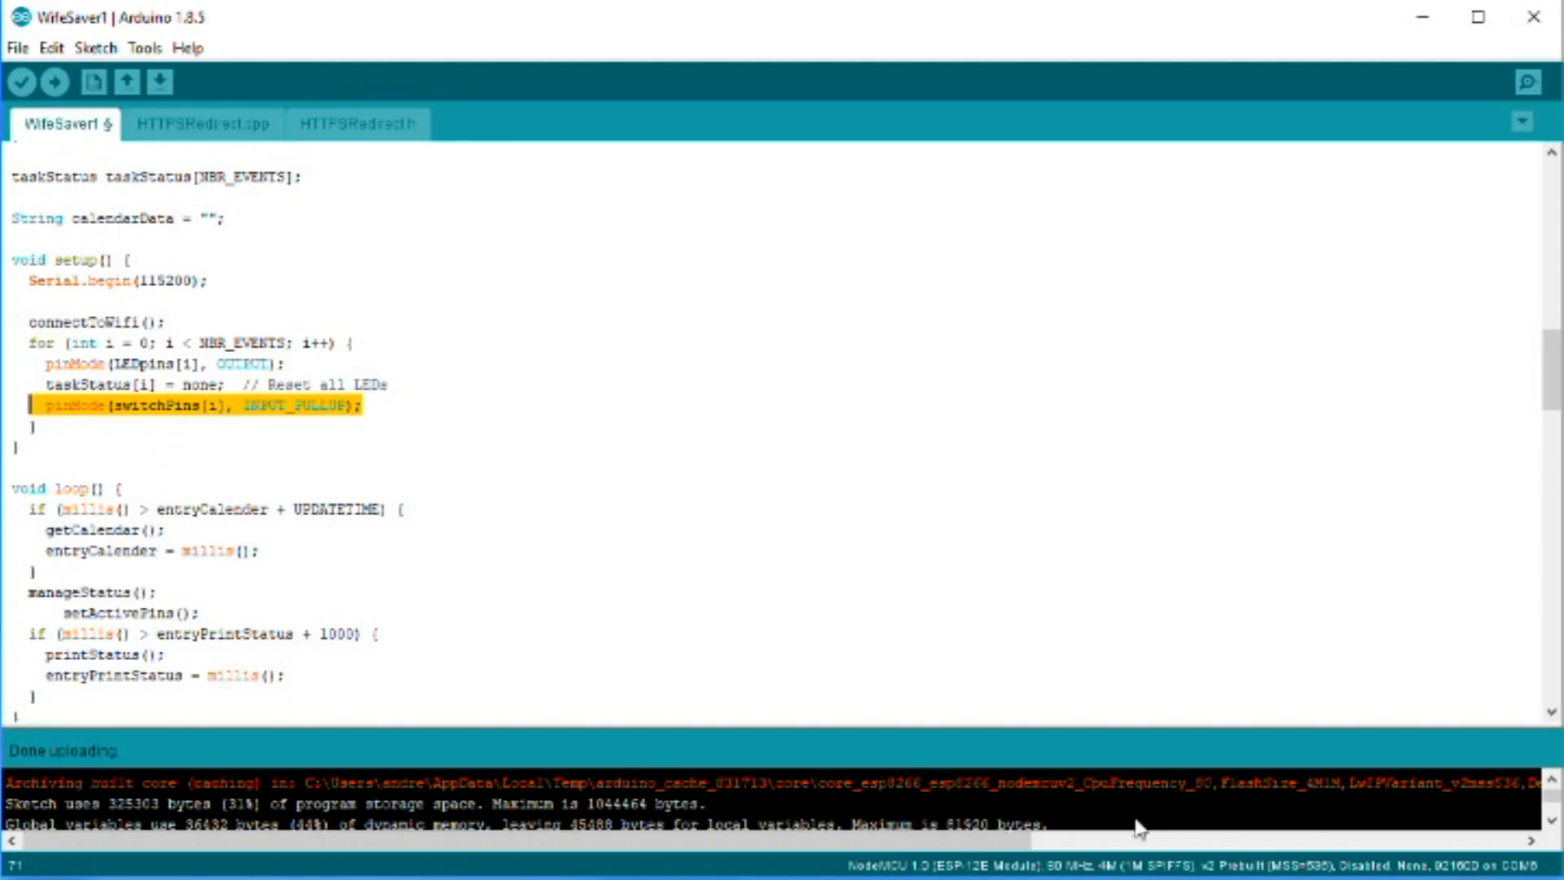
pyautogui.scroll(3)
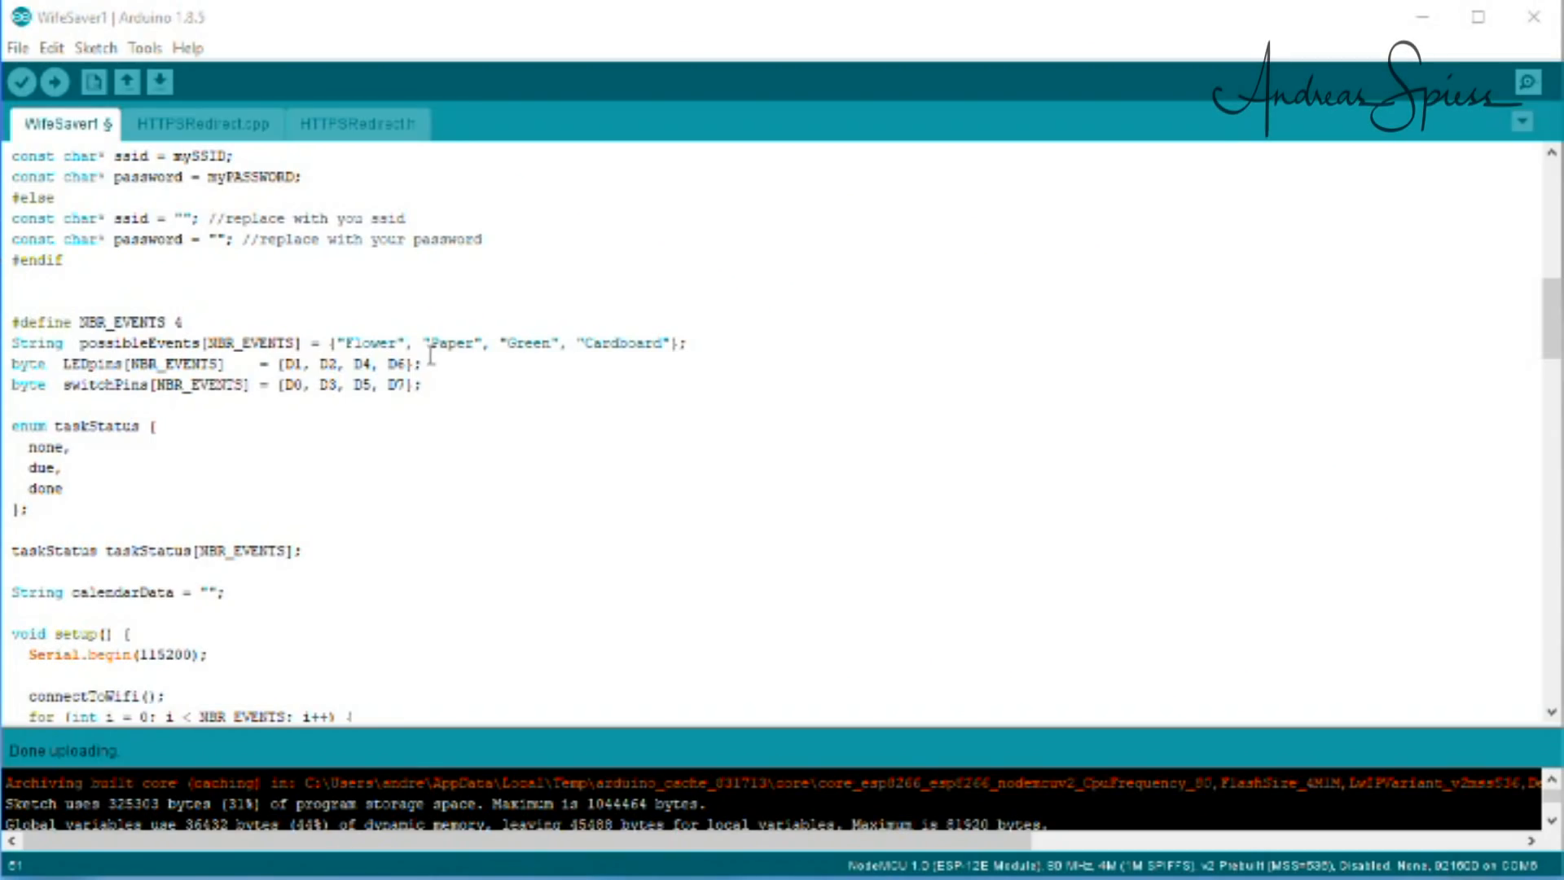
pyautogui.moveTo(429, 365)
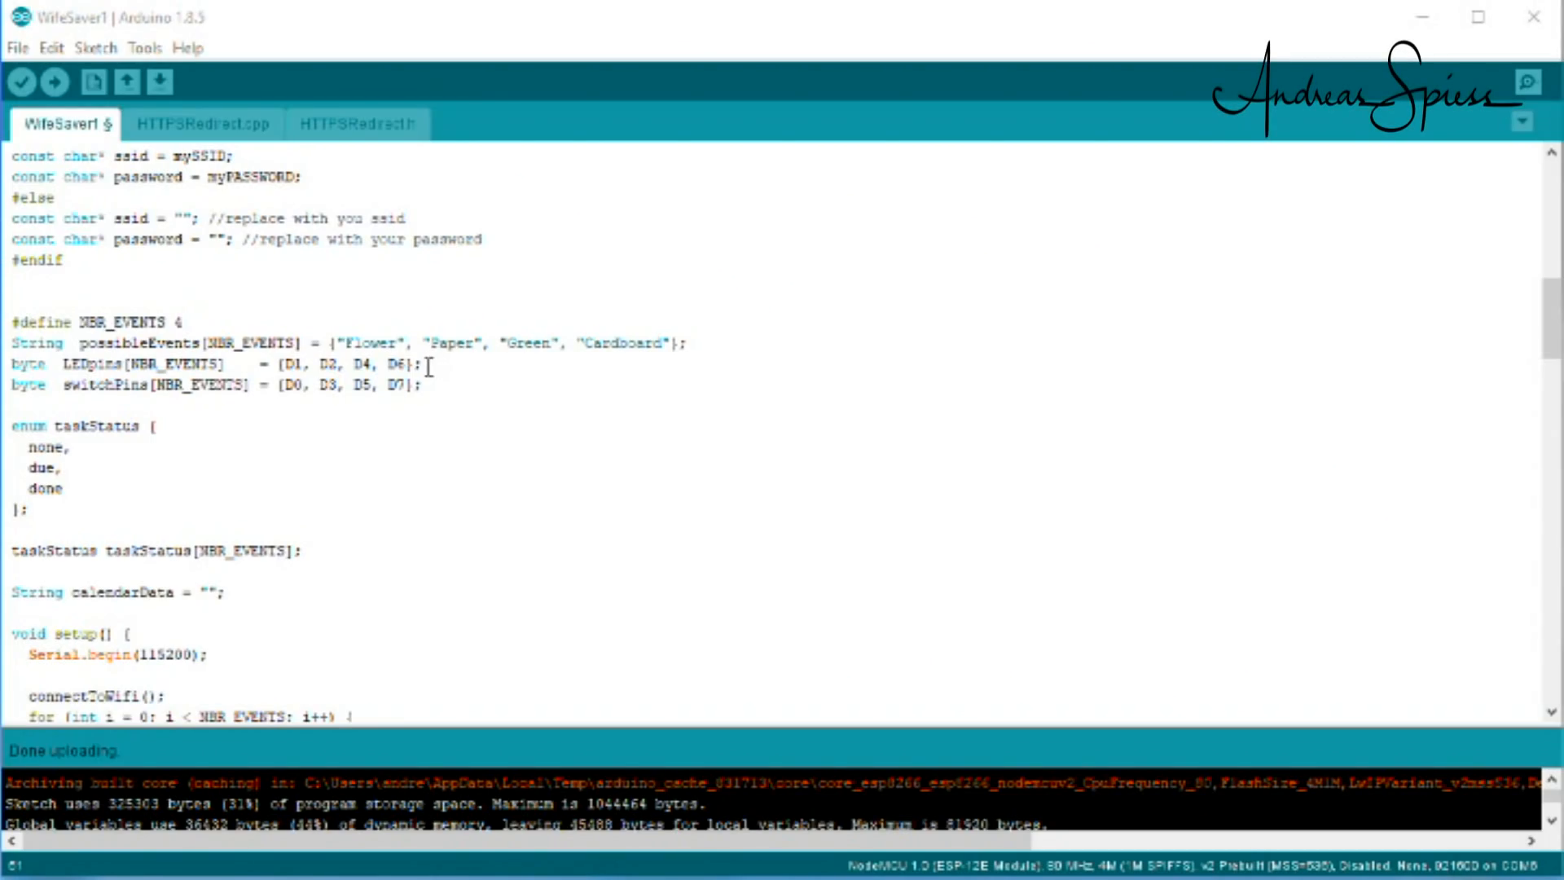
pyautogui.tripleClick(199, 362)
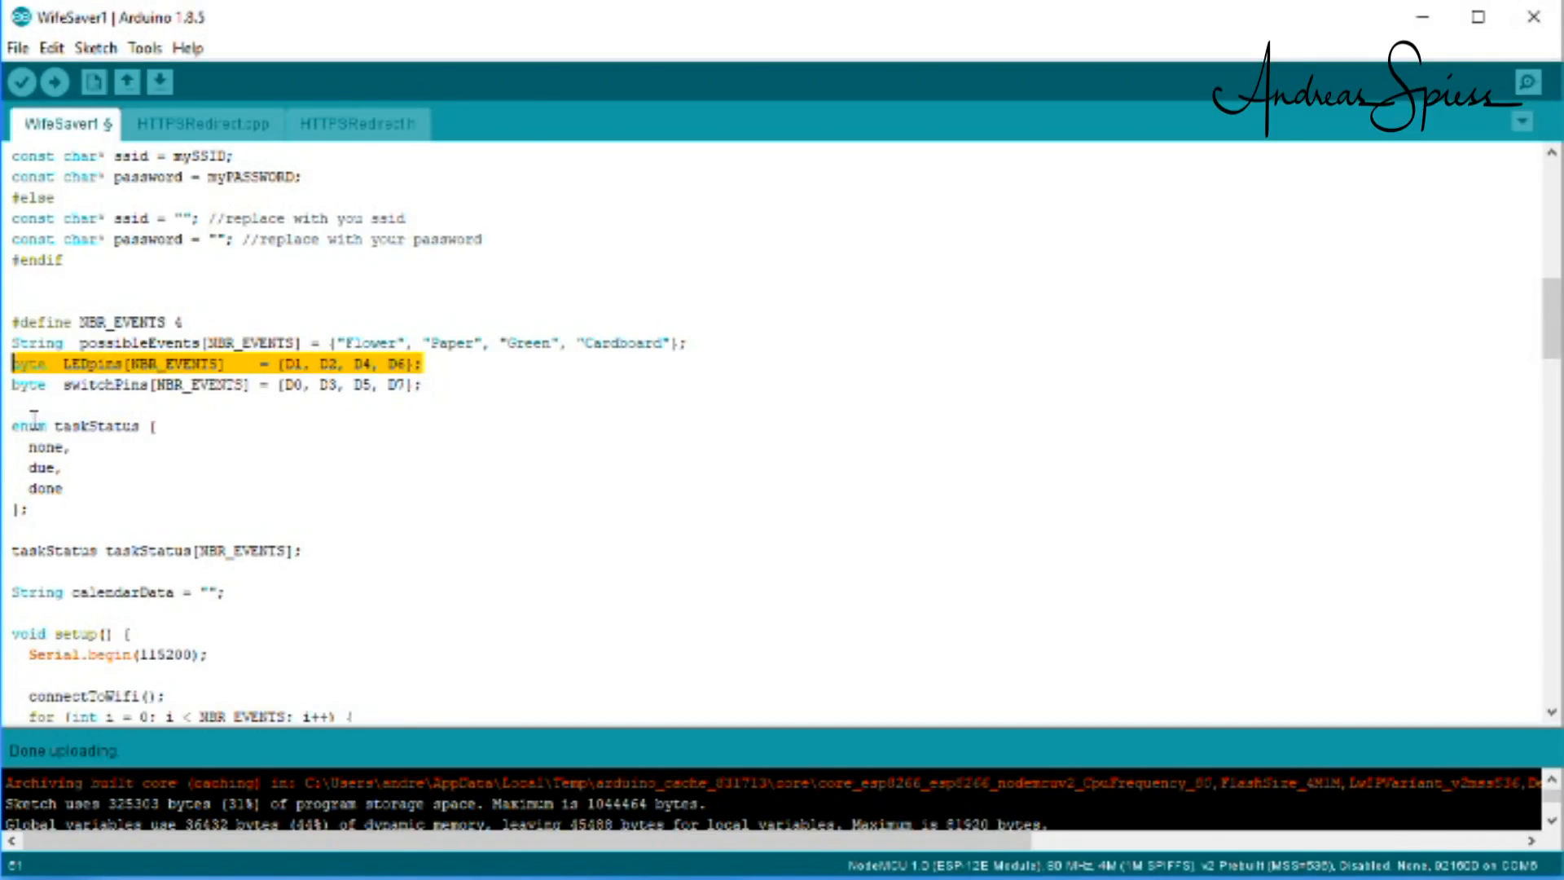
pyautogui.click(419, 384)
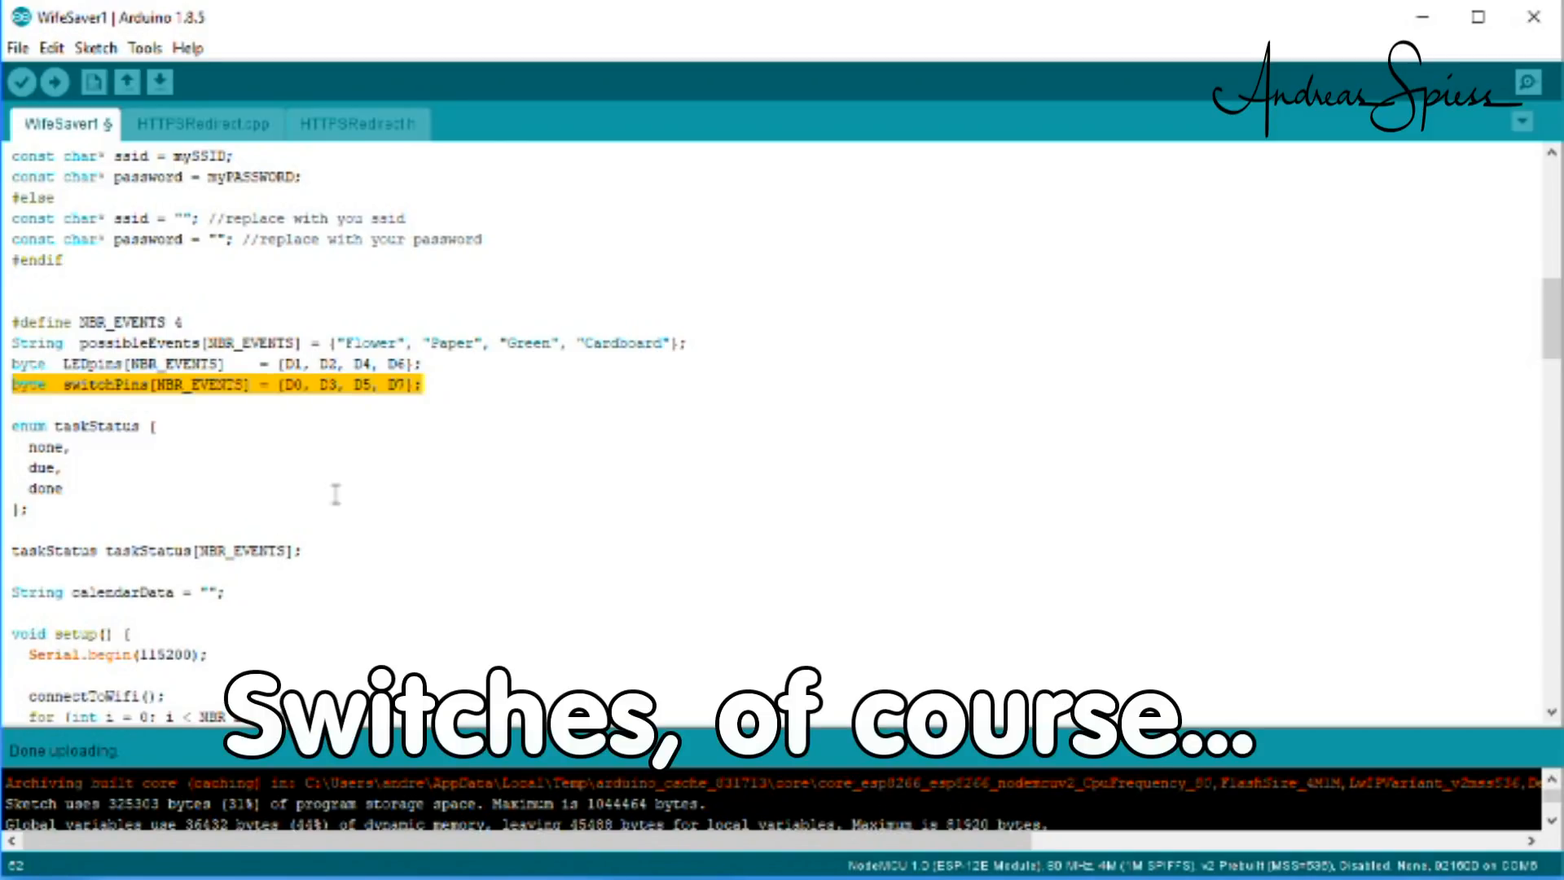
pyautogui.click(541, 523)
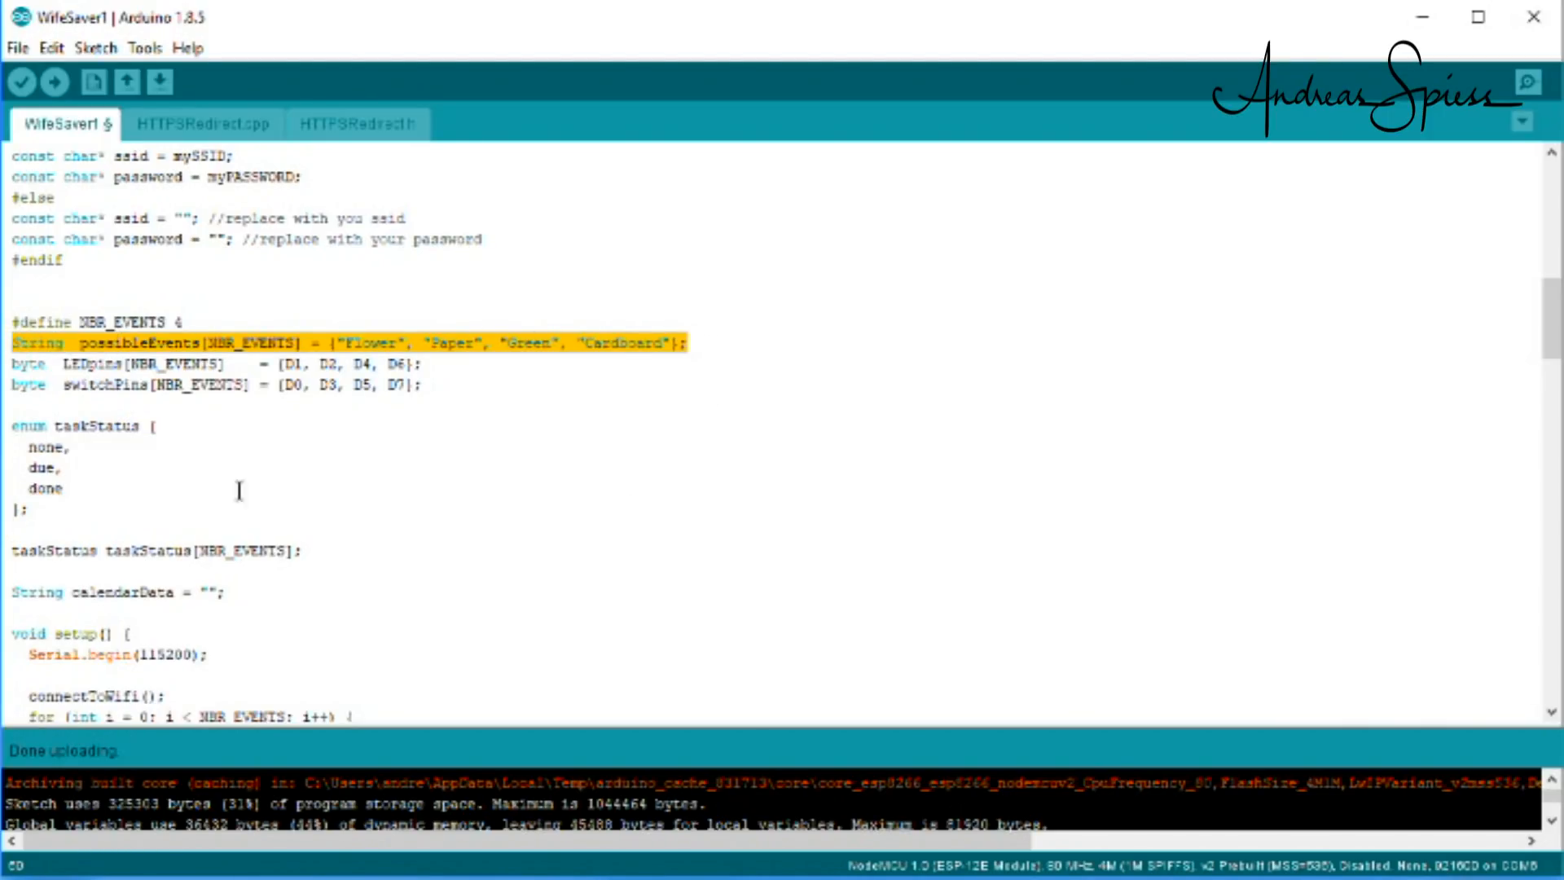
pyautogui.doubleClick(375, 342)
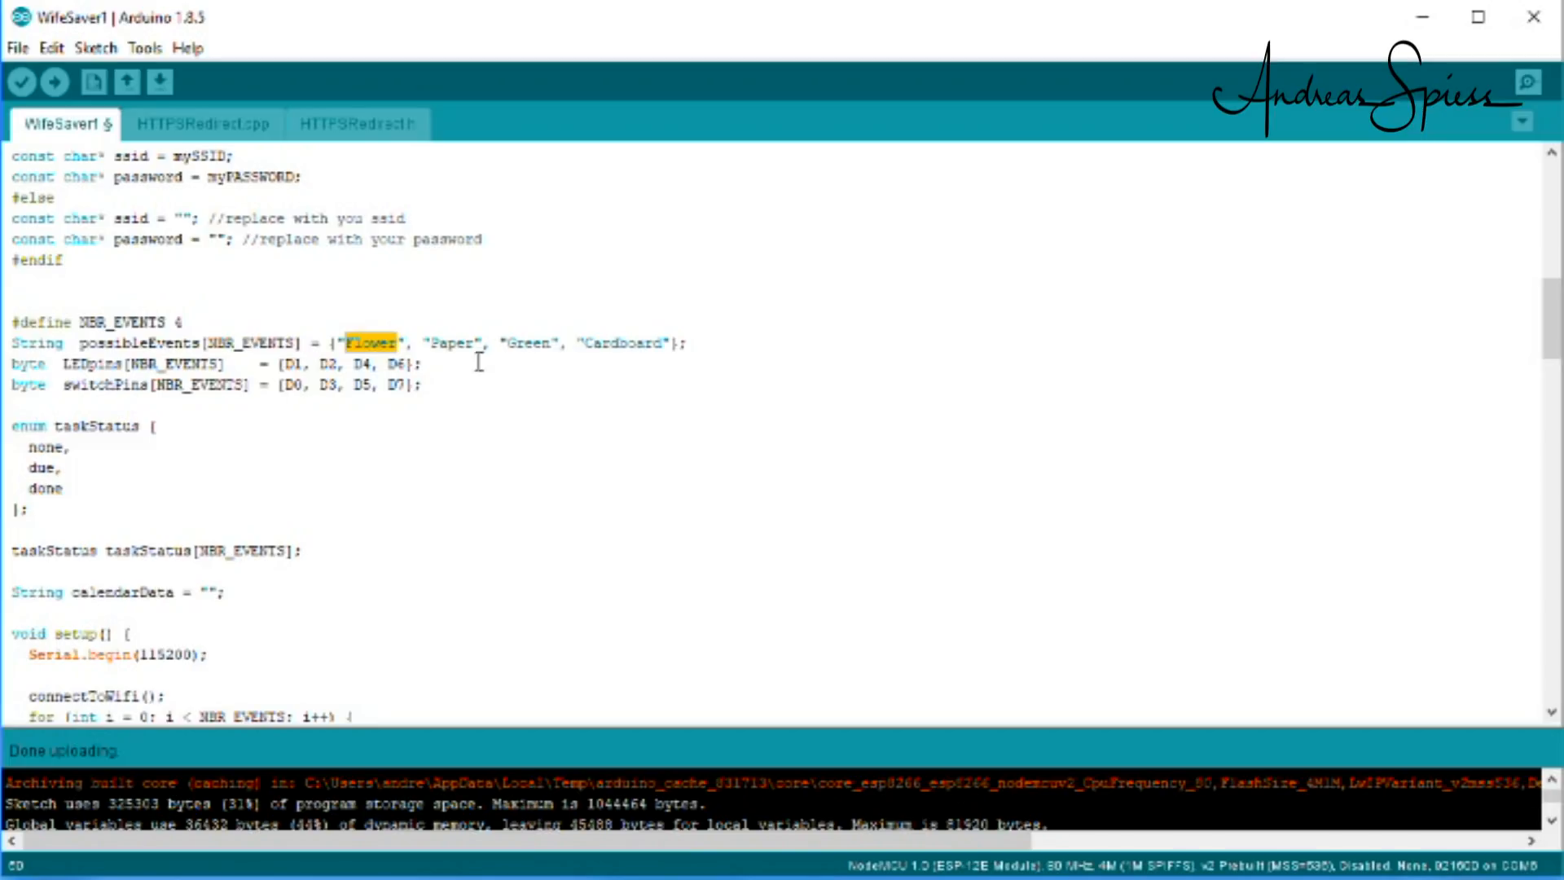
pyautogui.doubleClick(451, 344)
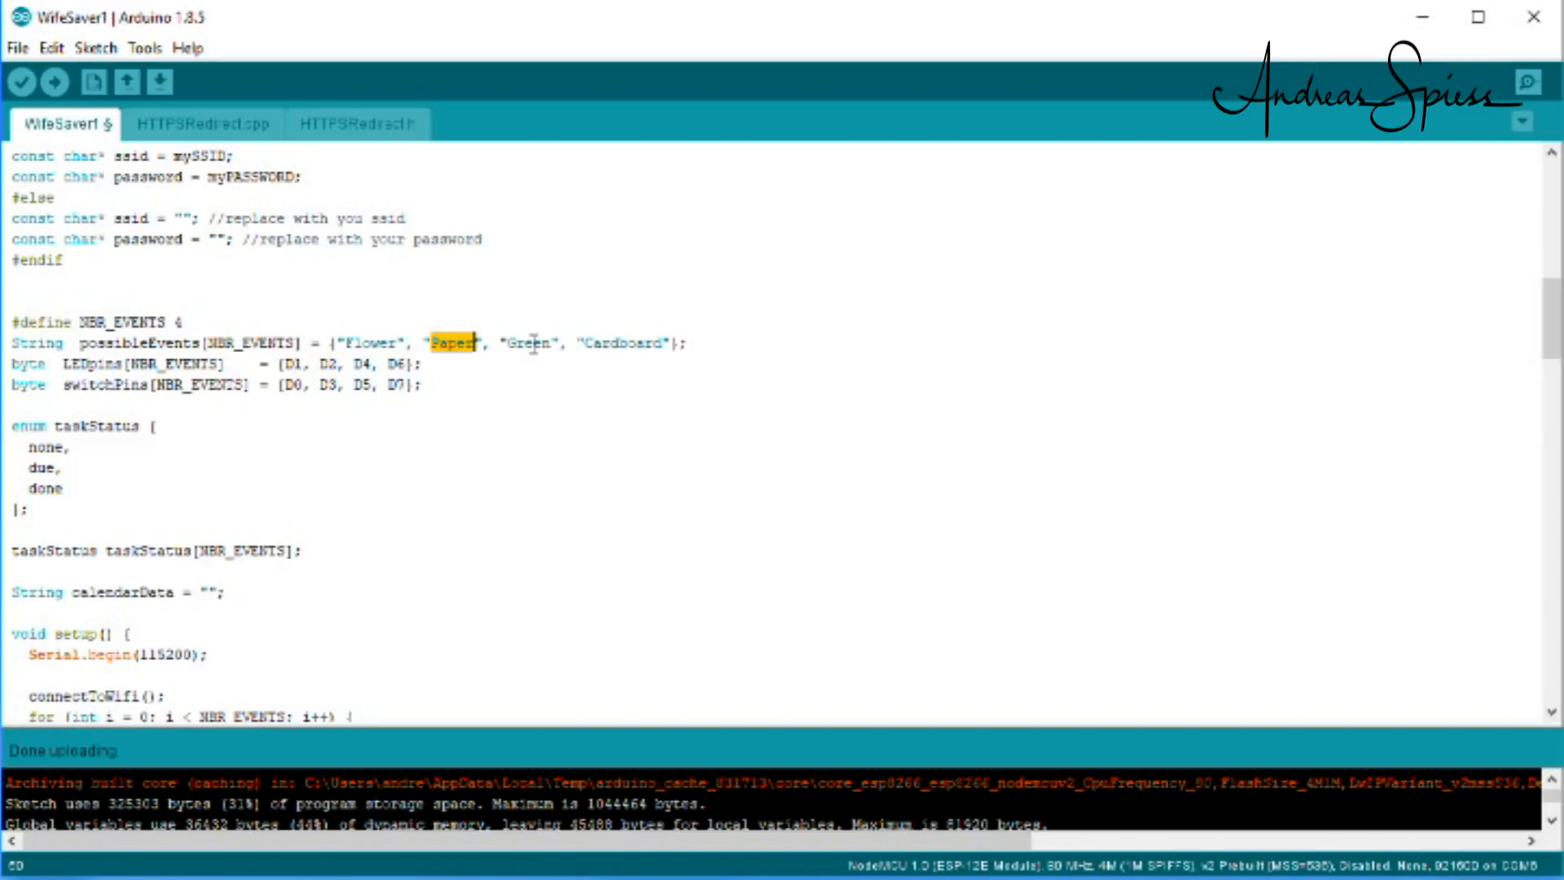
pyautogui.doubleClick(530, 344)
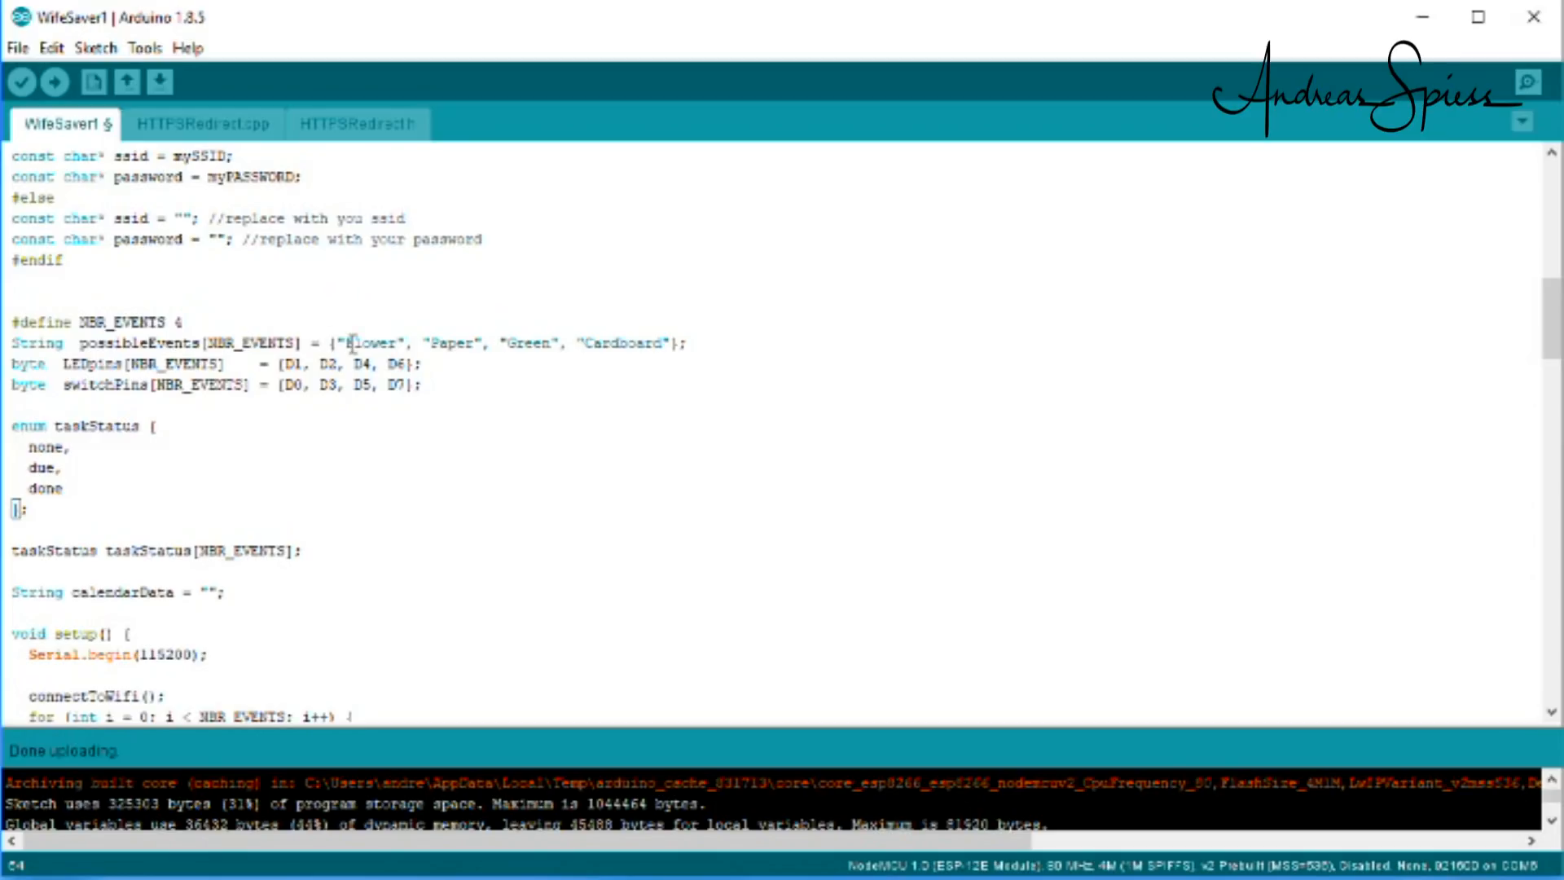
pyautogui.doubleClick(370, 344)
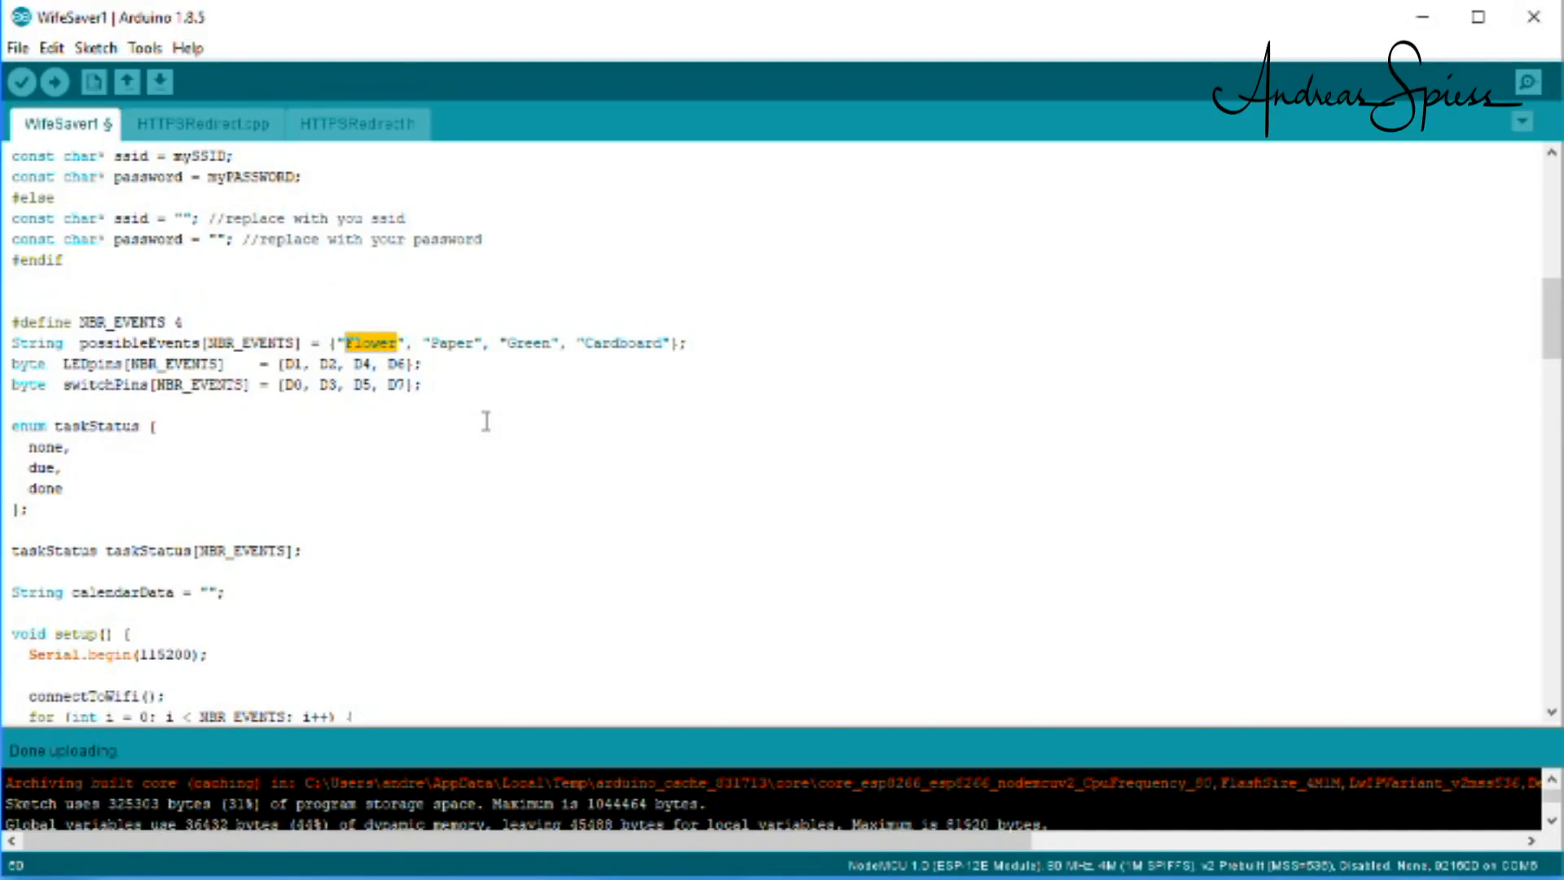